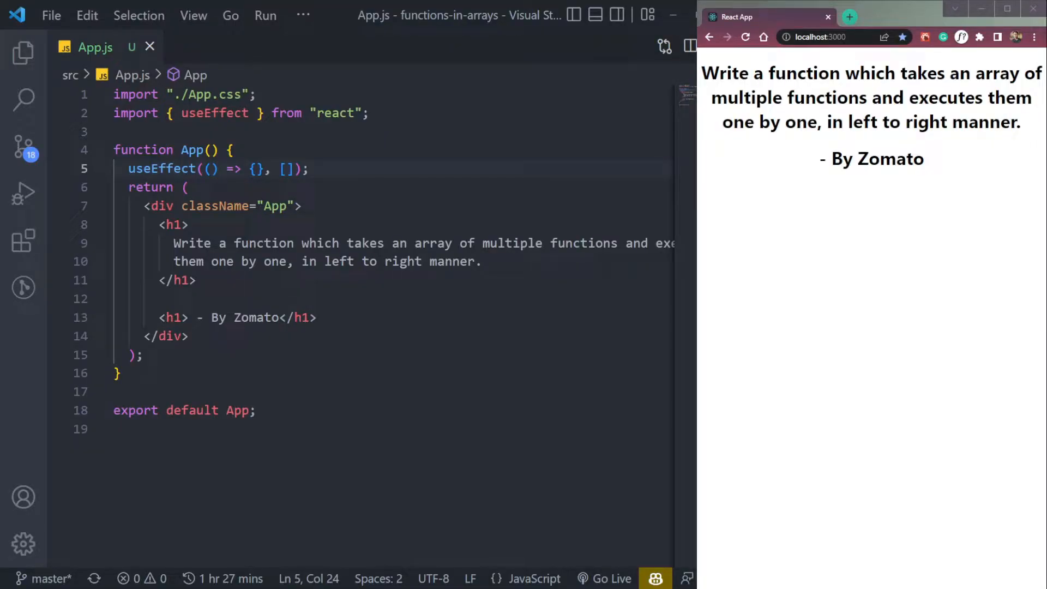
Review the problem statement, then declare an empty fnArray constant inside App
click(286, 168)
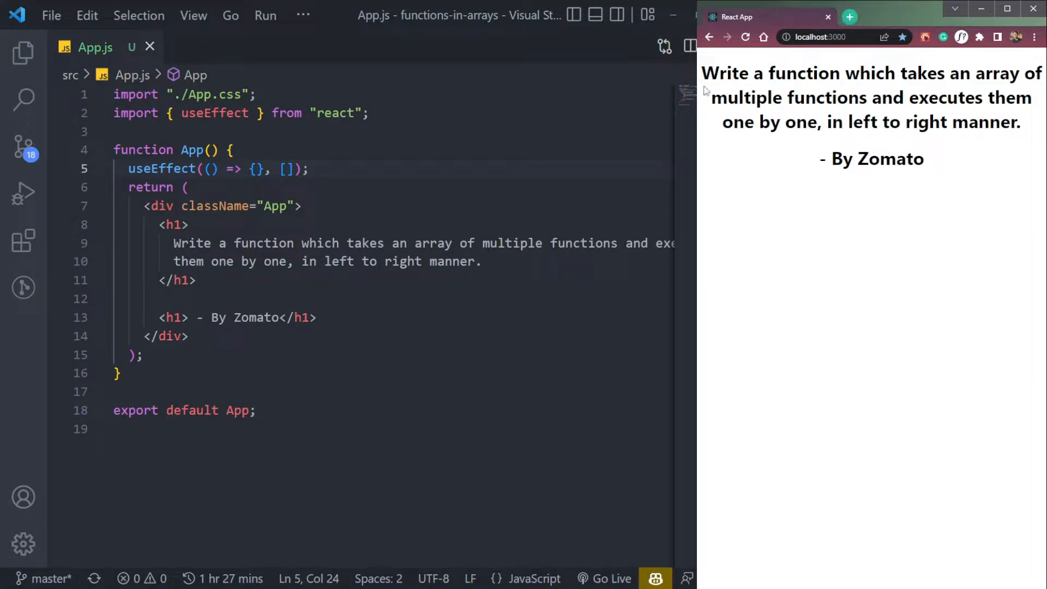
drag(708, 90, 1022, 130)
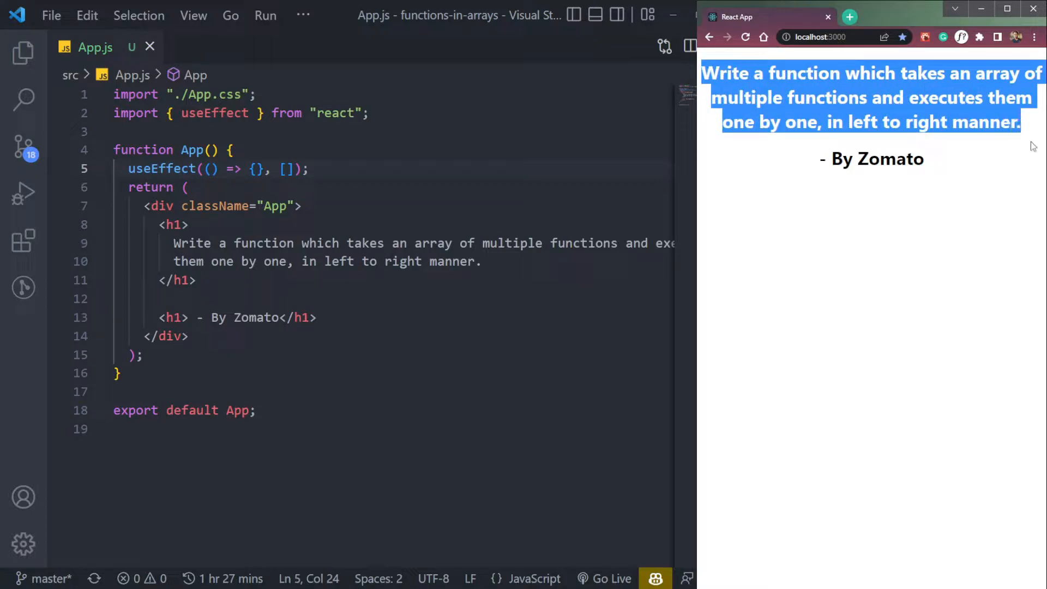
click(898, 300)
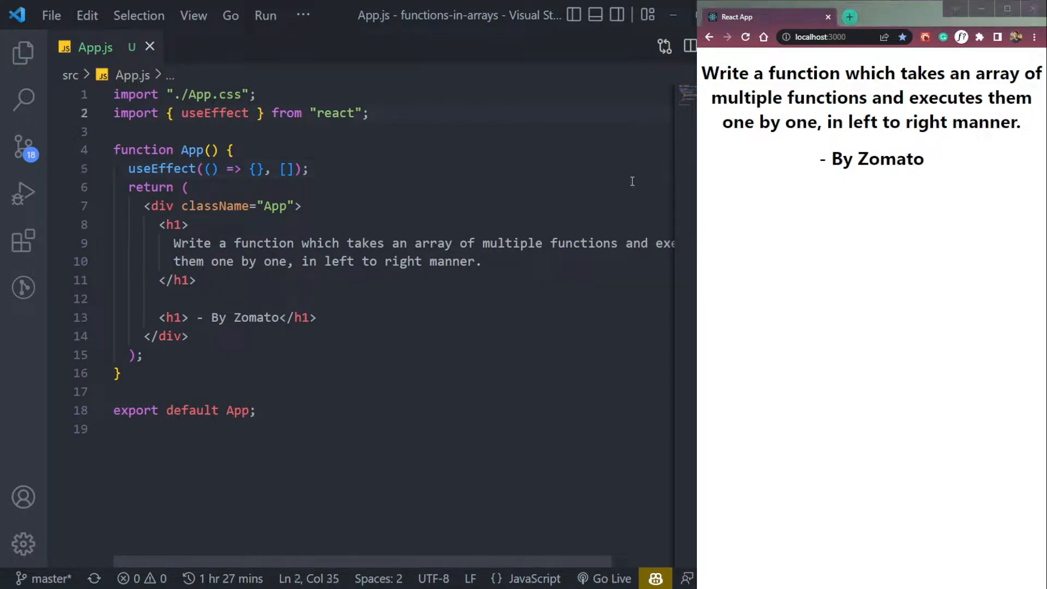
mouse_move(381, 164)
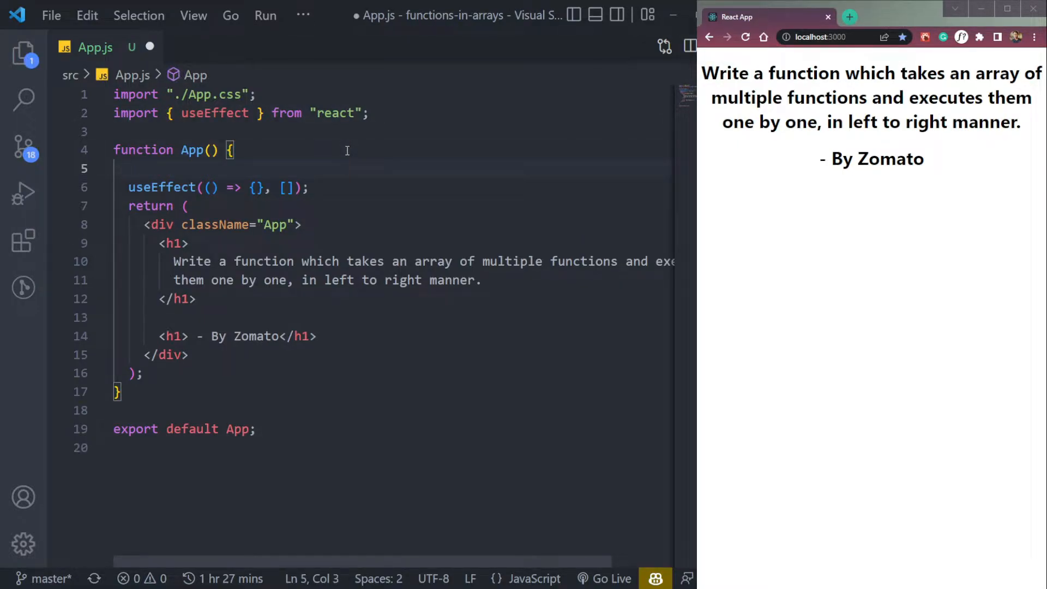
text(const)
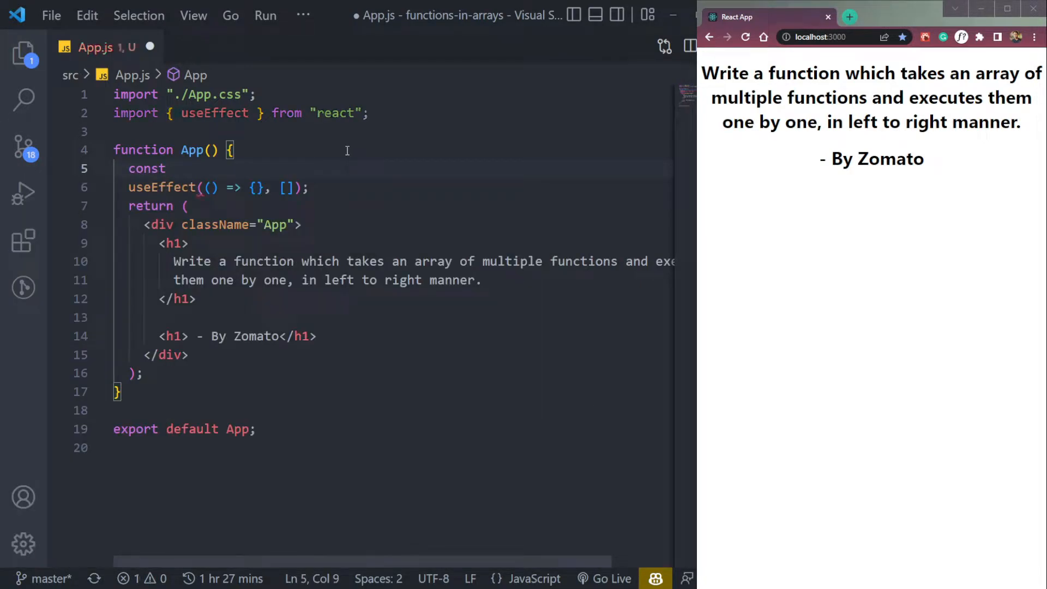
text(fnArray)
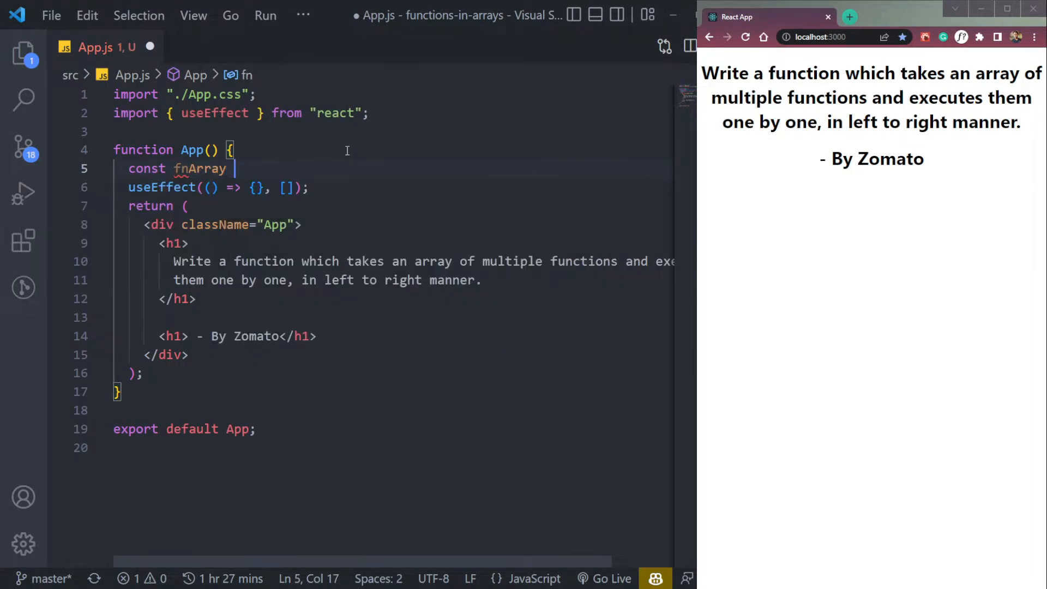
text(=)
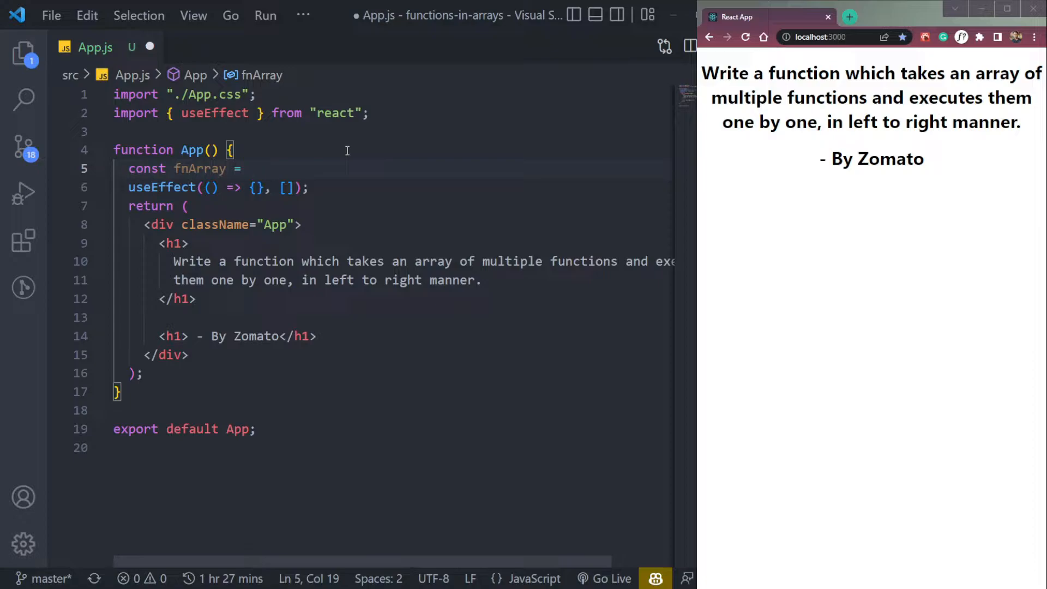
text([])
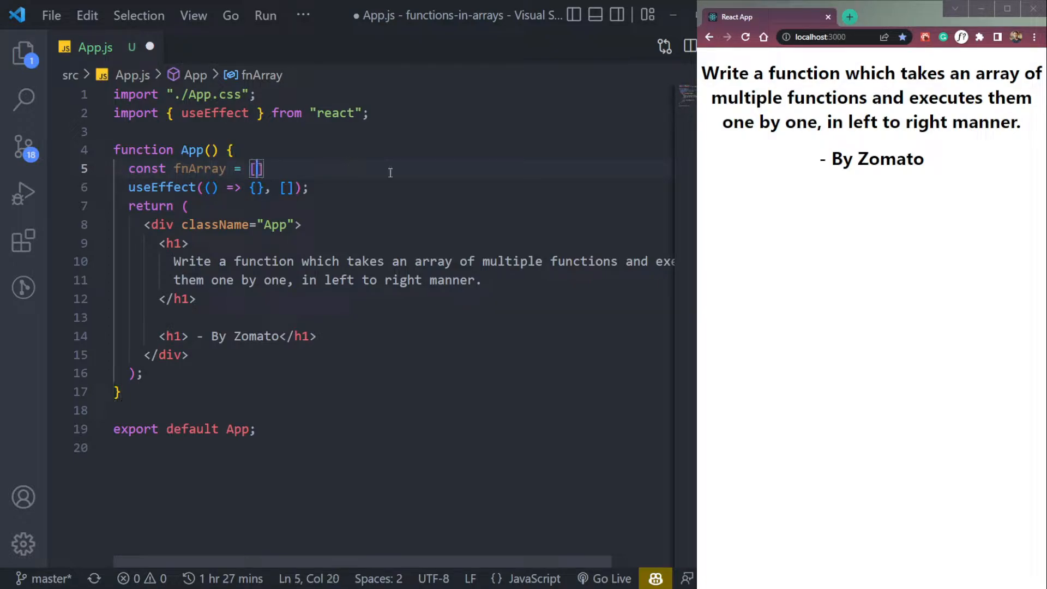
key(Enter)
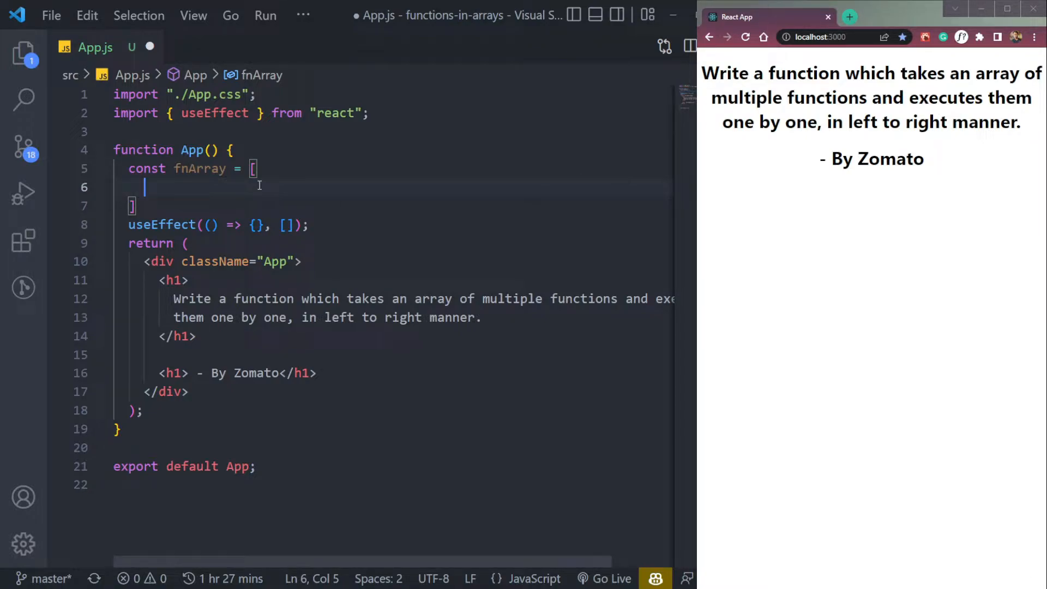
Fill fnArray with four function(a, b) entries returning a + b, a - b, a * b, a / b
text(function fn)
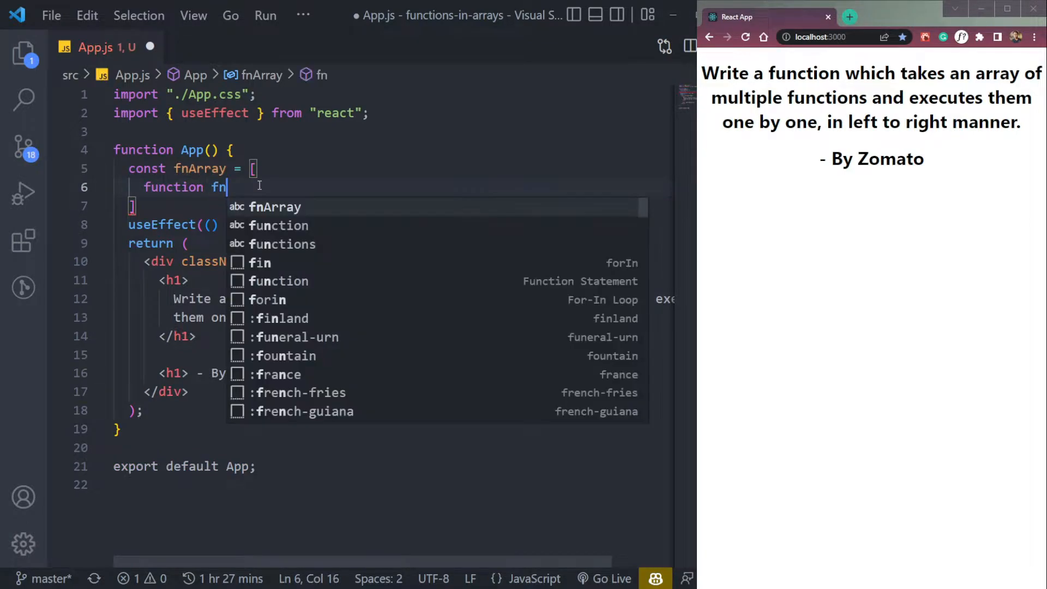
text(())
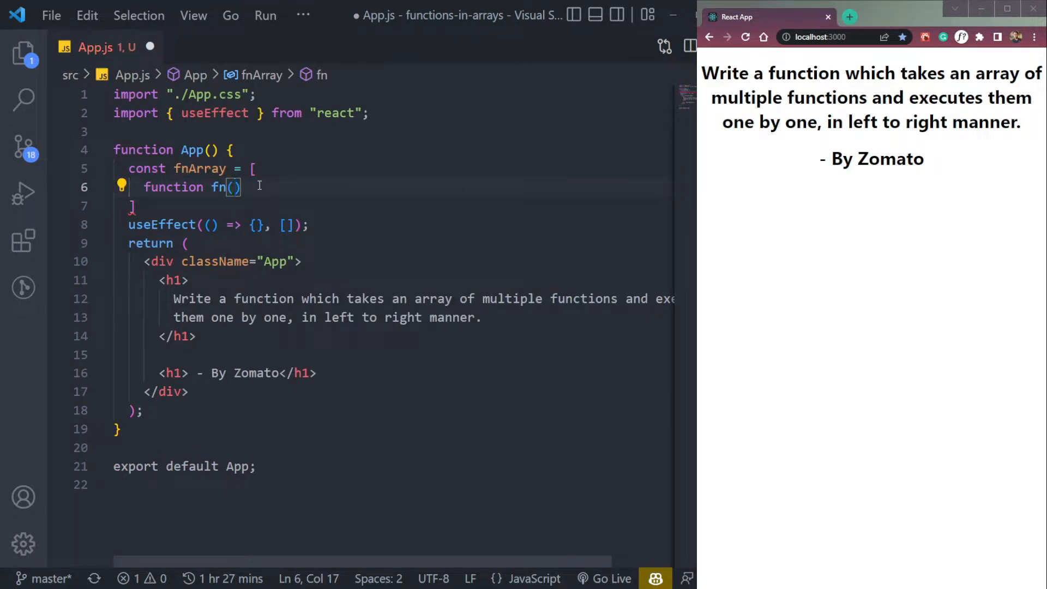
text({)
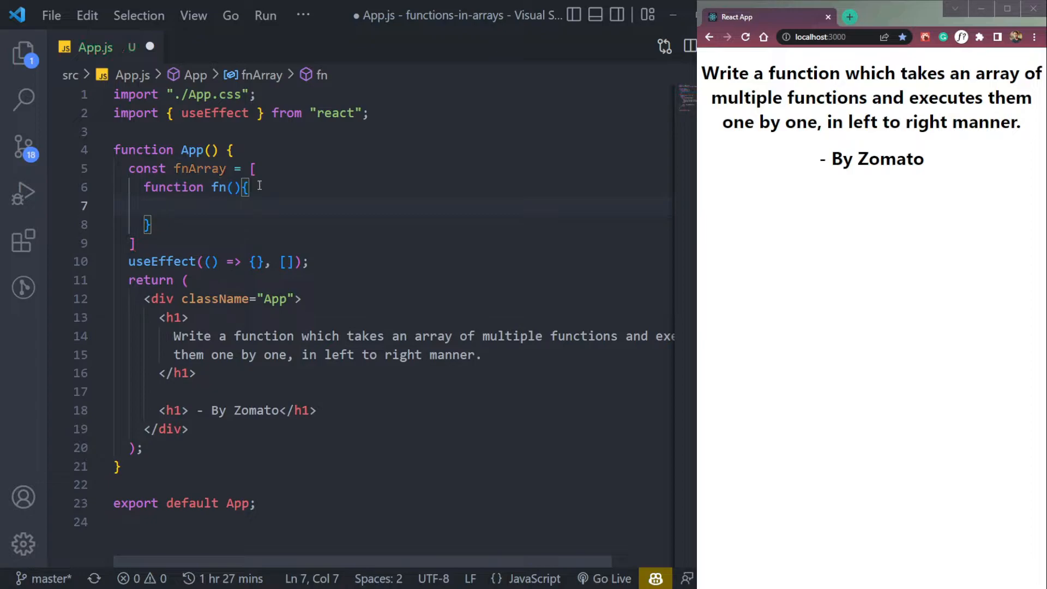
text(re)
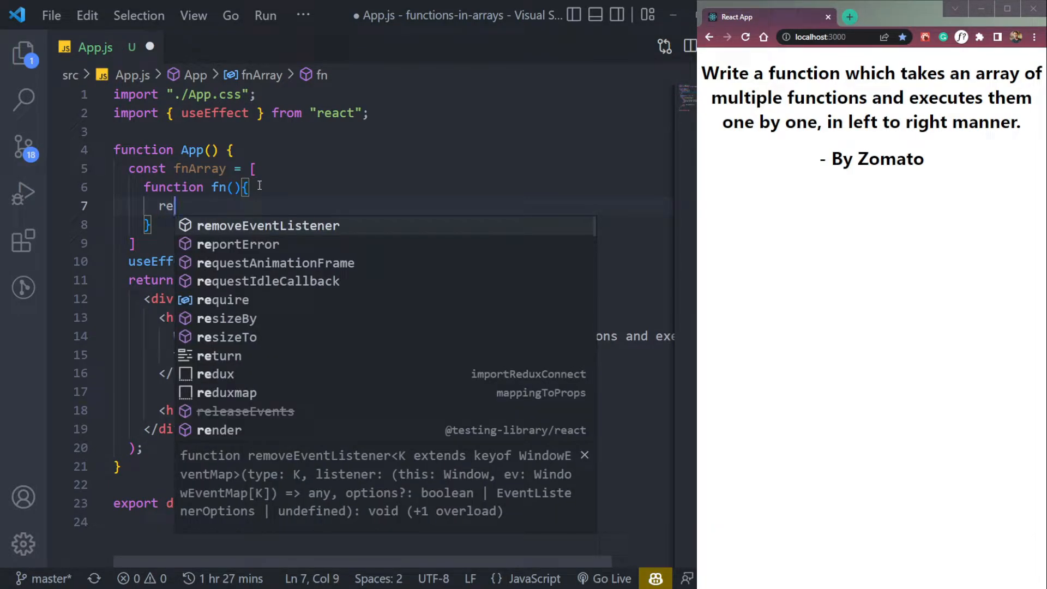
text(t)
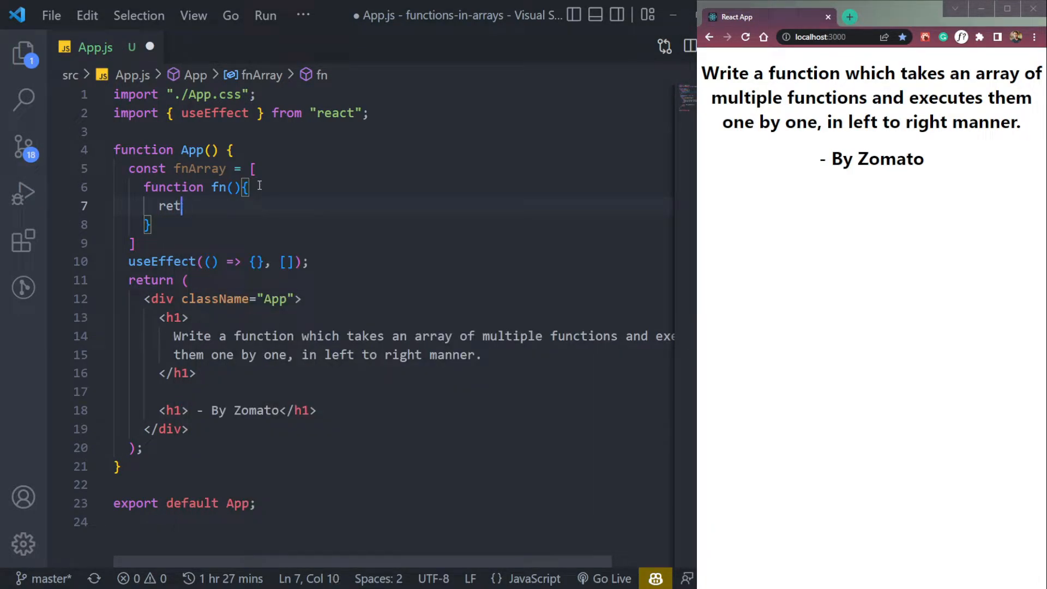
text(urn a)
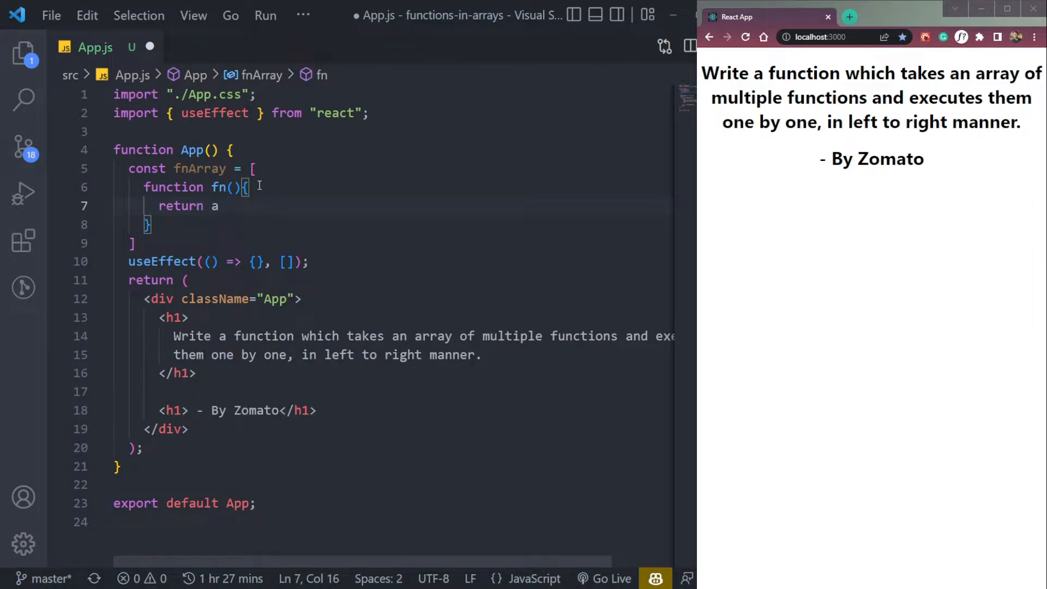
text(+ b)
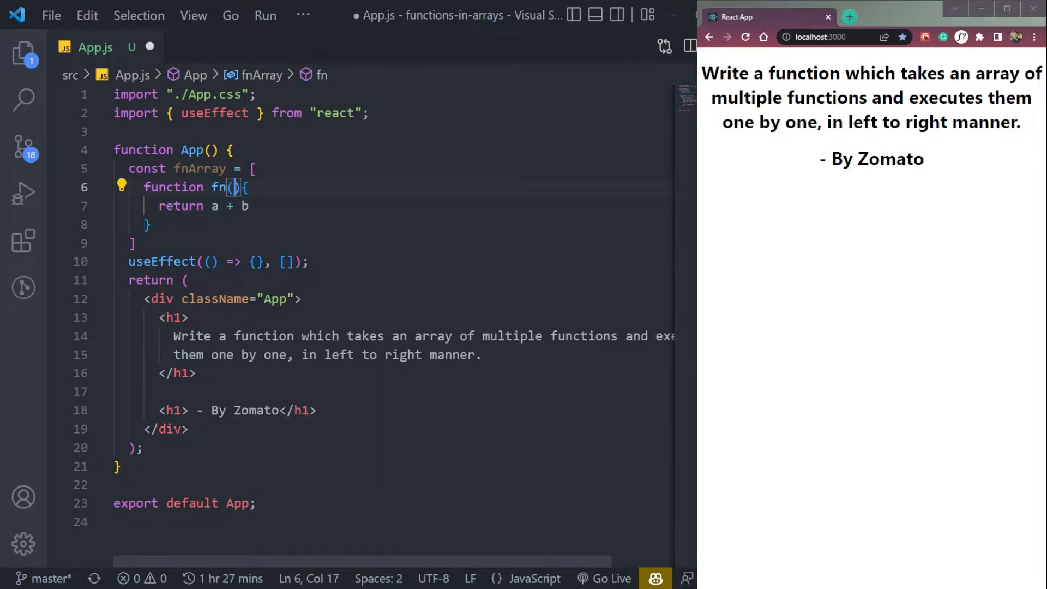
text(a, b)
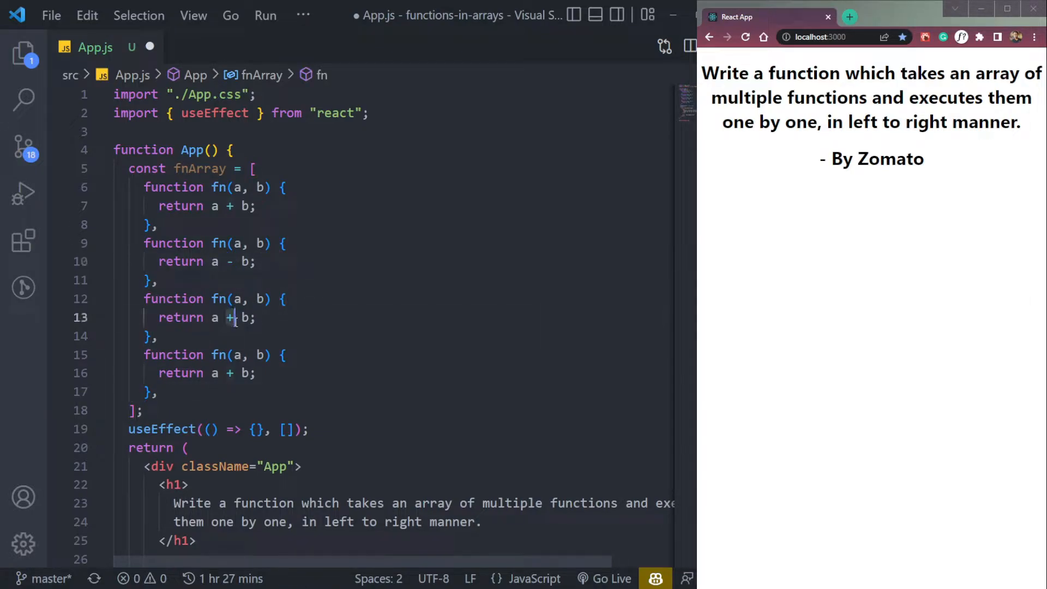
text(*)
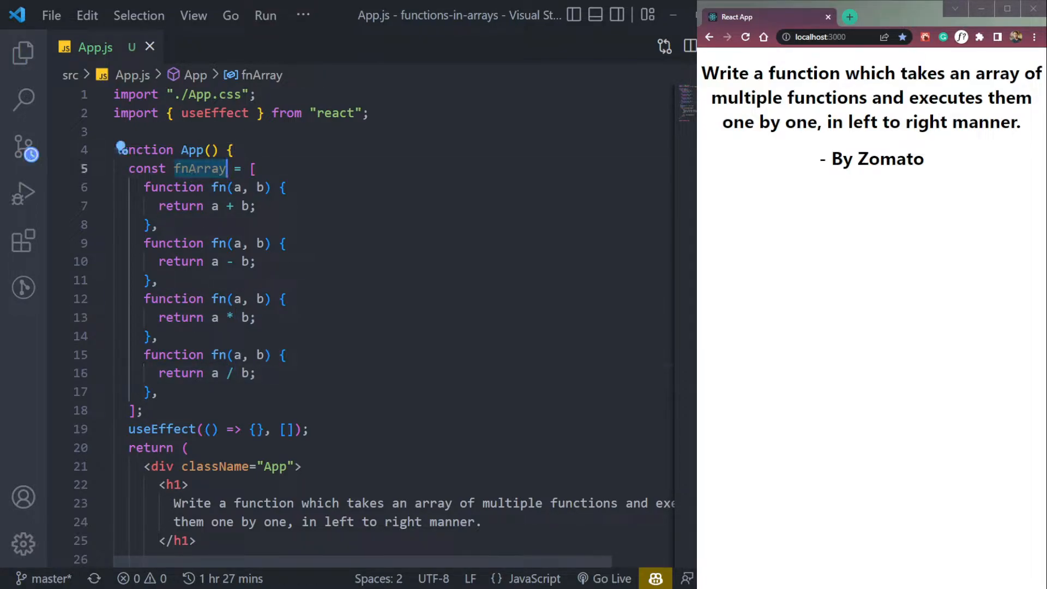
click(972, 73)
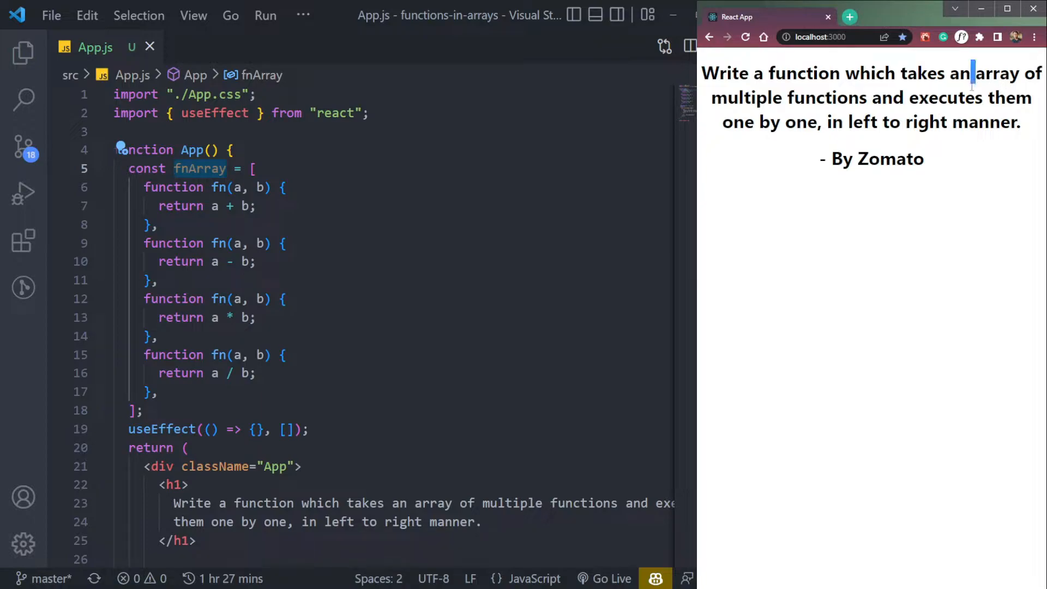
drag(973, 73, 868, 98)
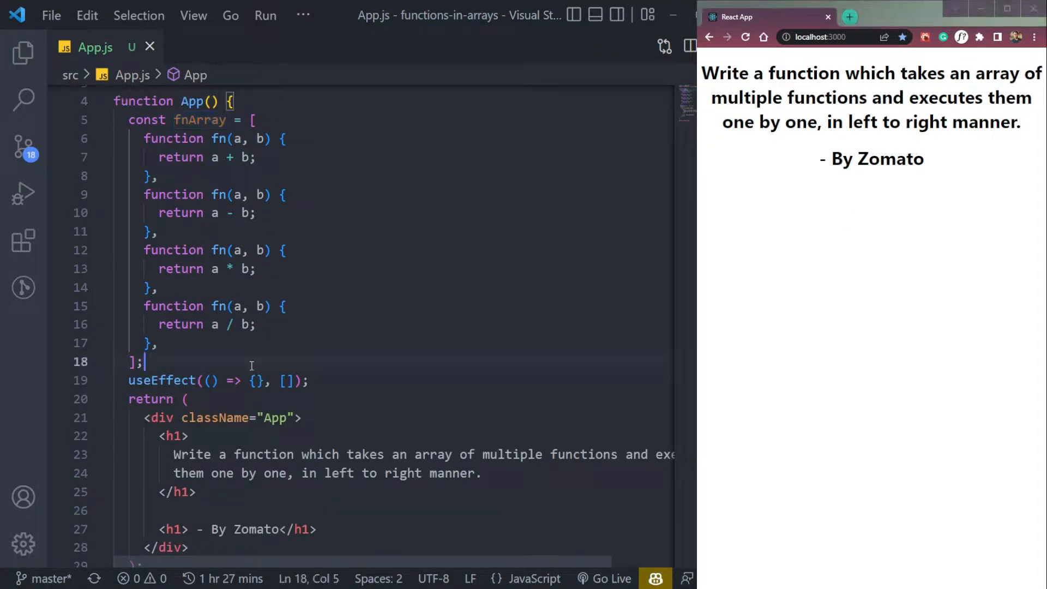
text(const)
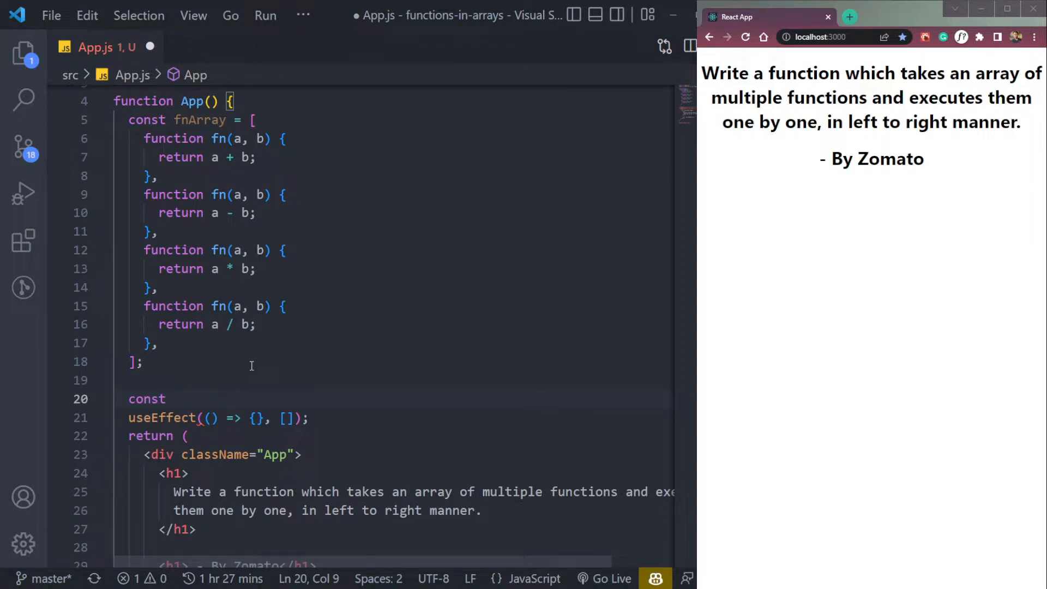
Declare an empty const mainFn = () => {} below fnArray and call mainFn() in useEffect
text(fu)
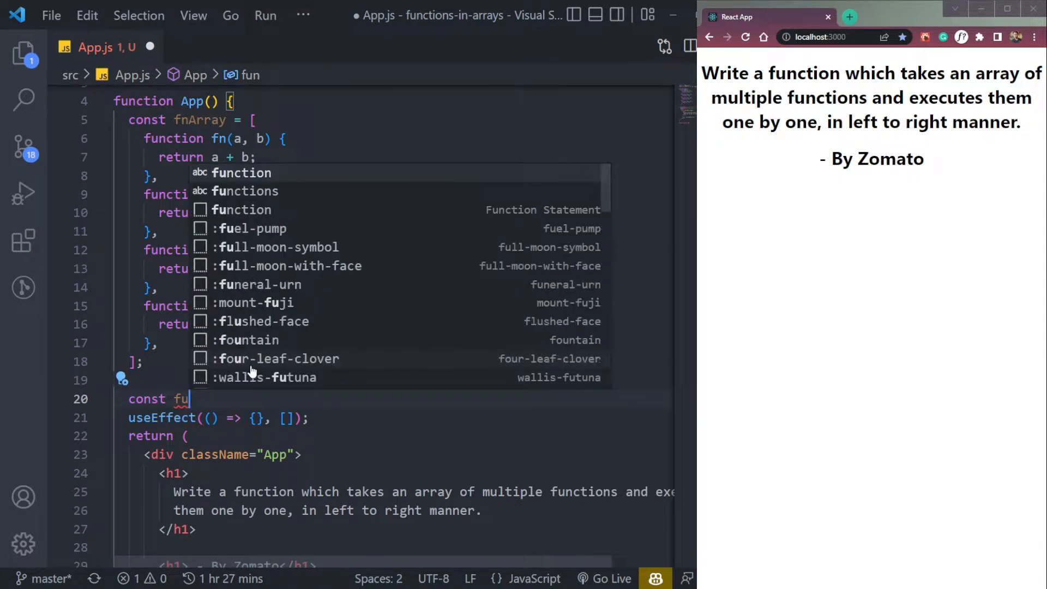
text(mainFn = () => {)
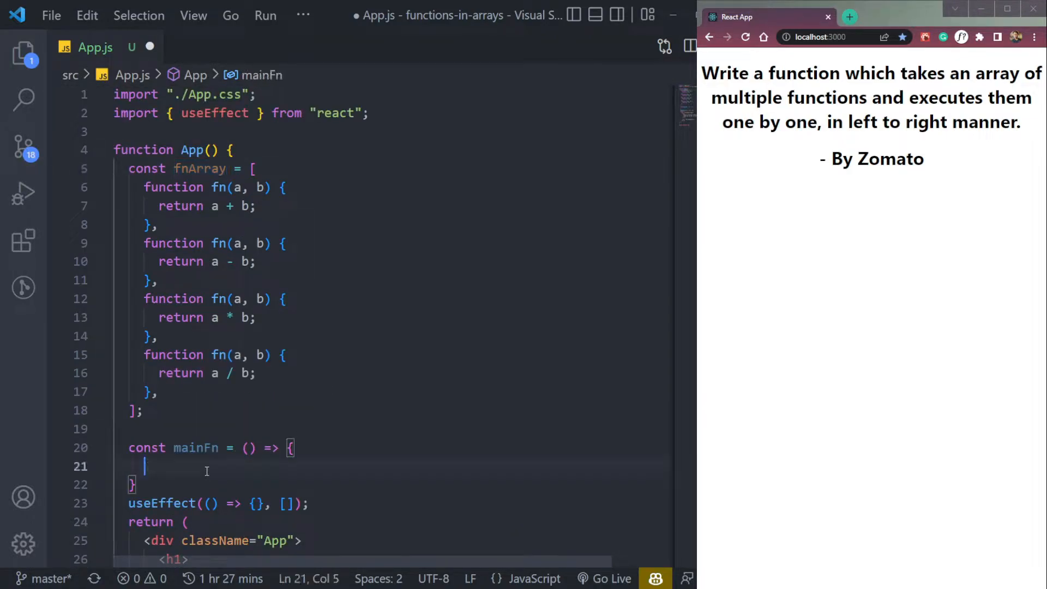
text(fnArray)
text(mainFn();)
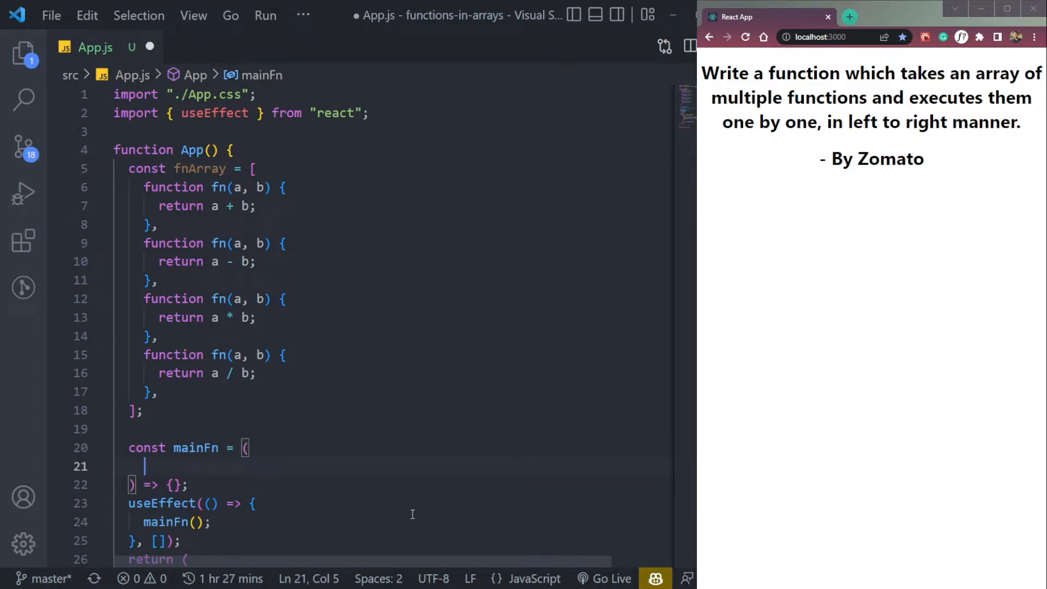
key(ctrl+s)
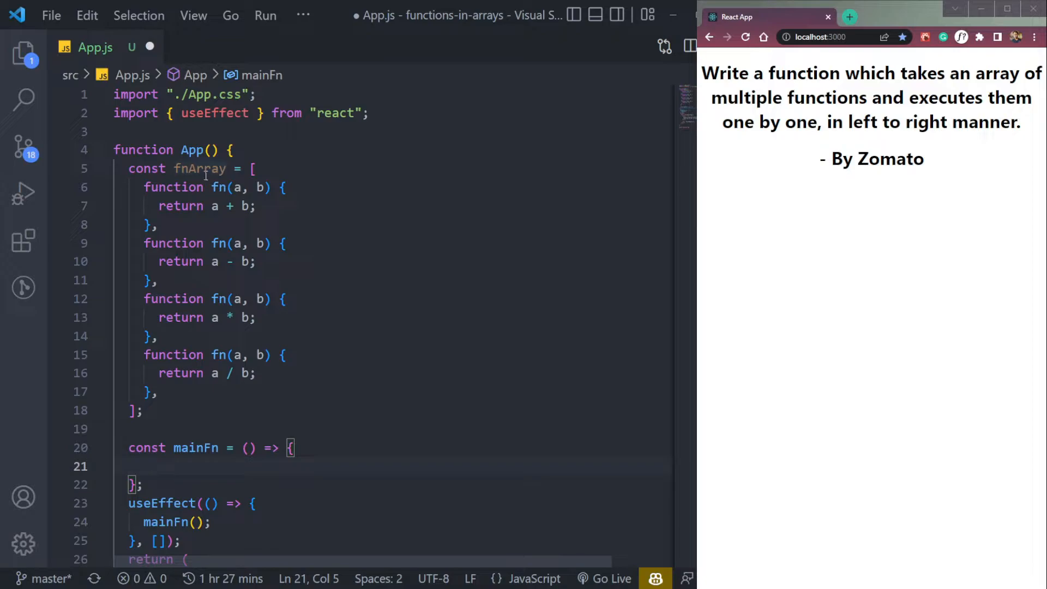
scroll(down, 3)
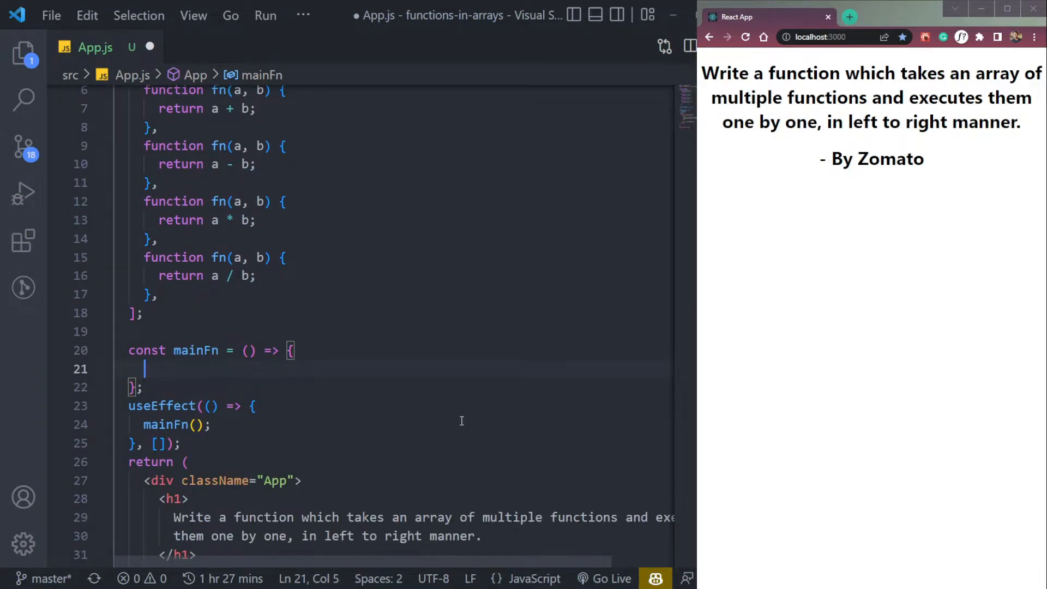
In mainFn, map over fnArray returning fn() for each function
text(fnArray.map(()
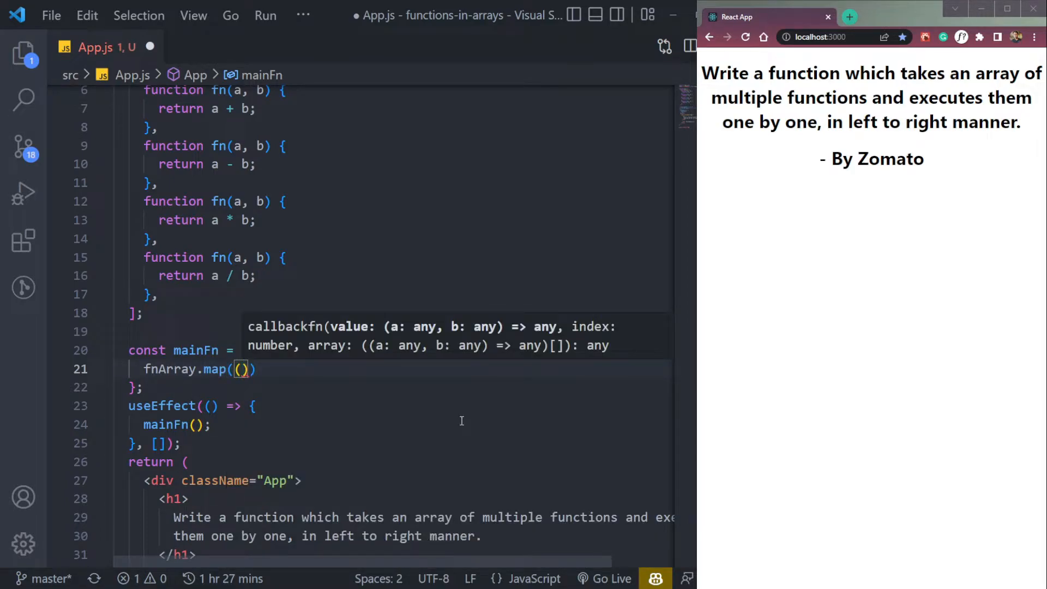
text((fn) =>)
text(r)
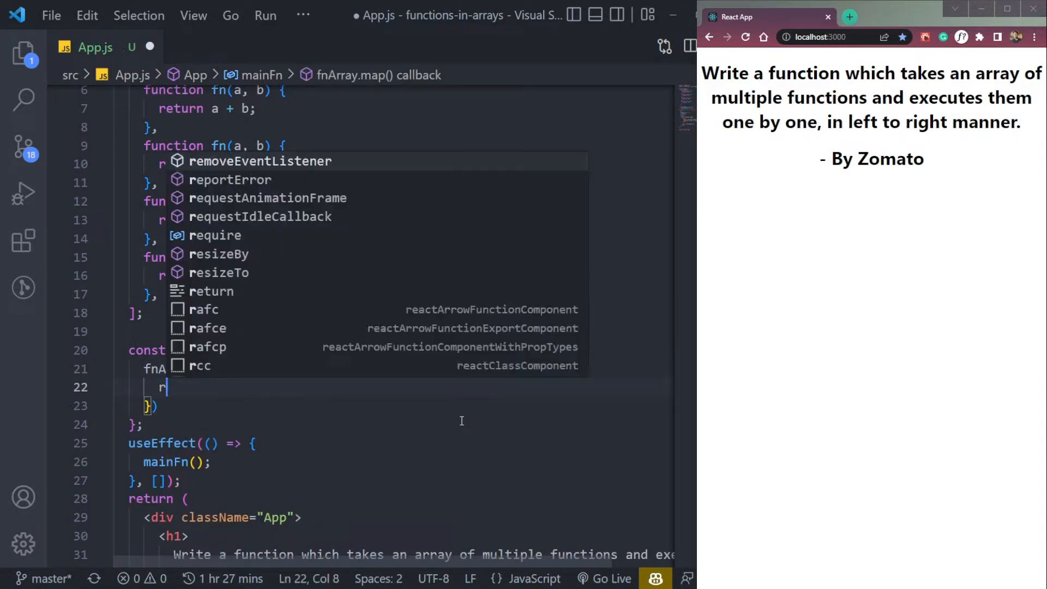
text(eturn)
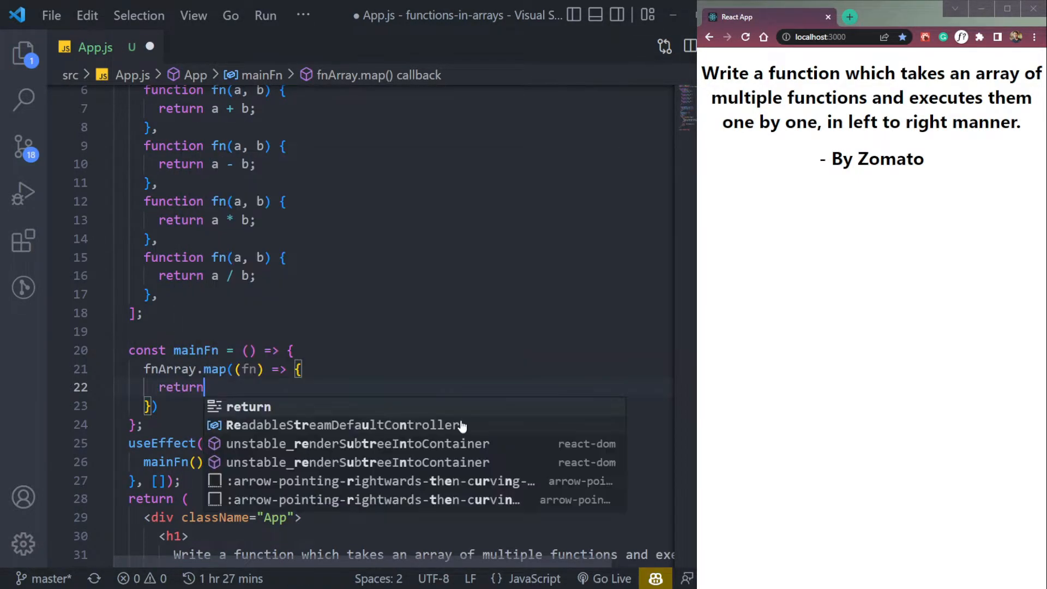
text(fn())
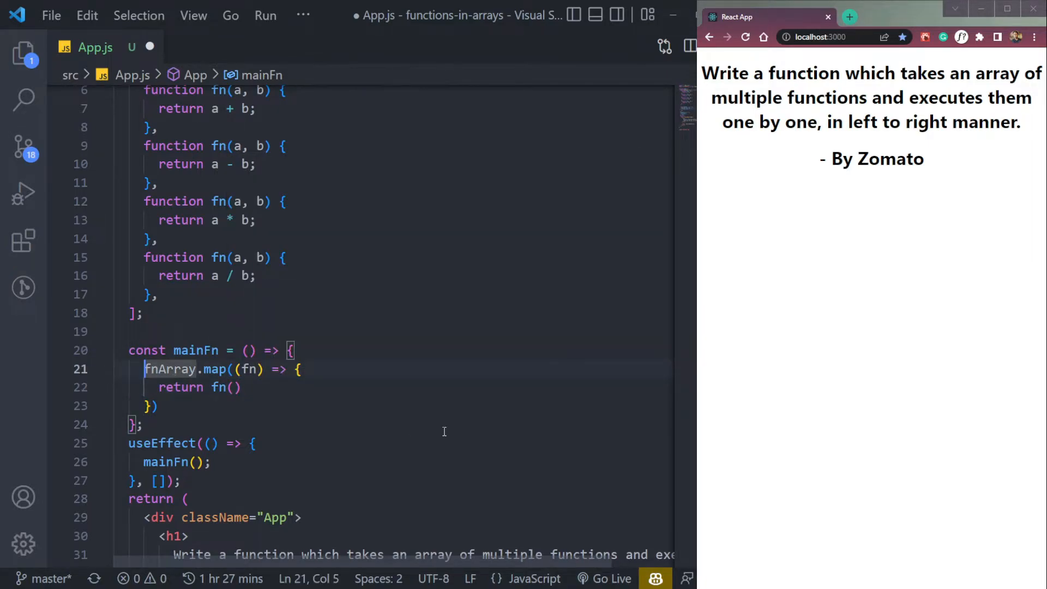
mouse_move(472, 386)
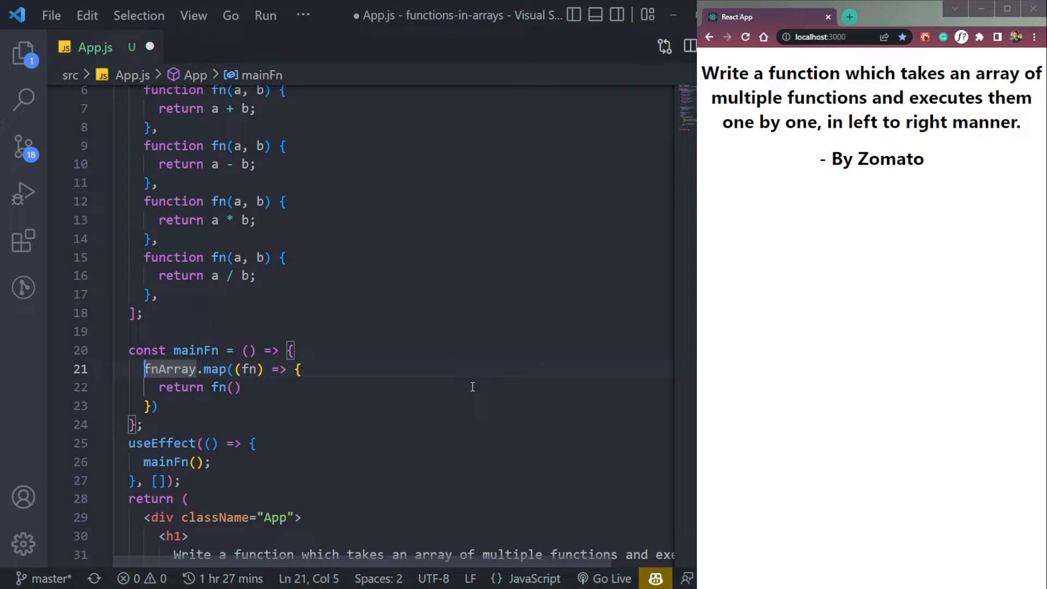
Assign the map output to let result and add console.log(result)
text(cons)
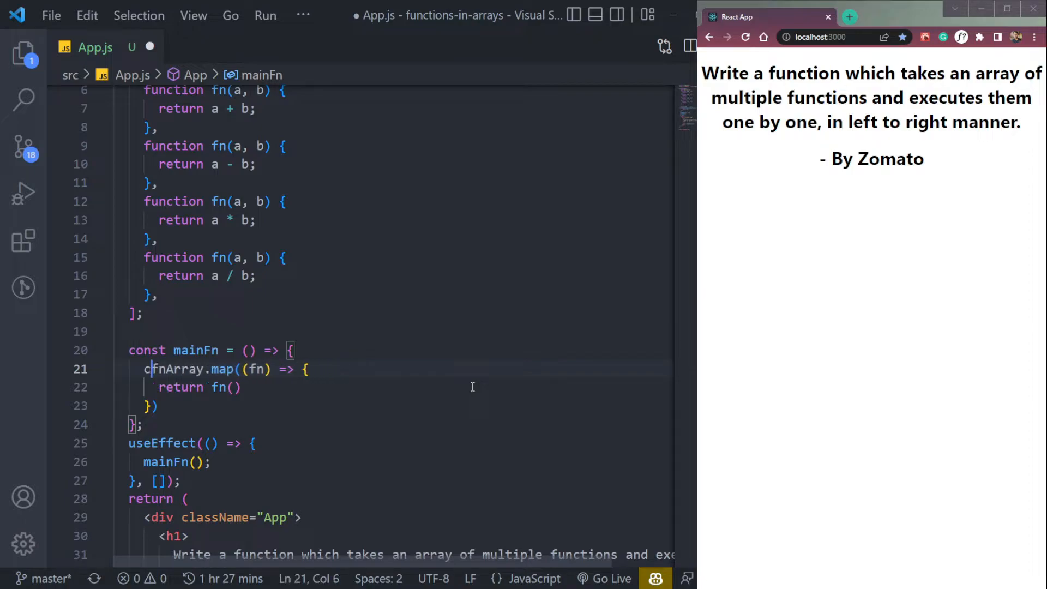
text(let data)
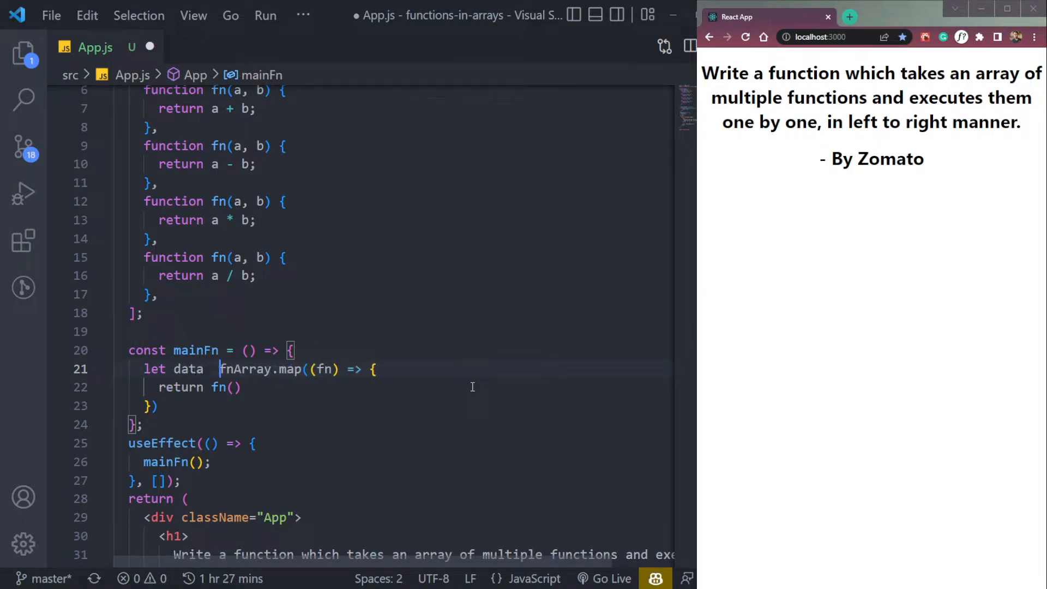
text(=)
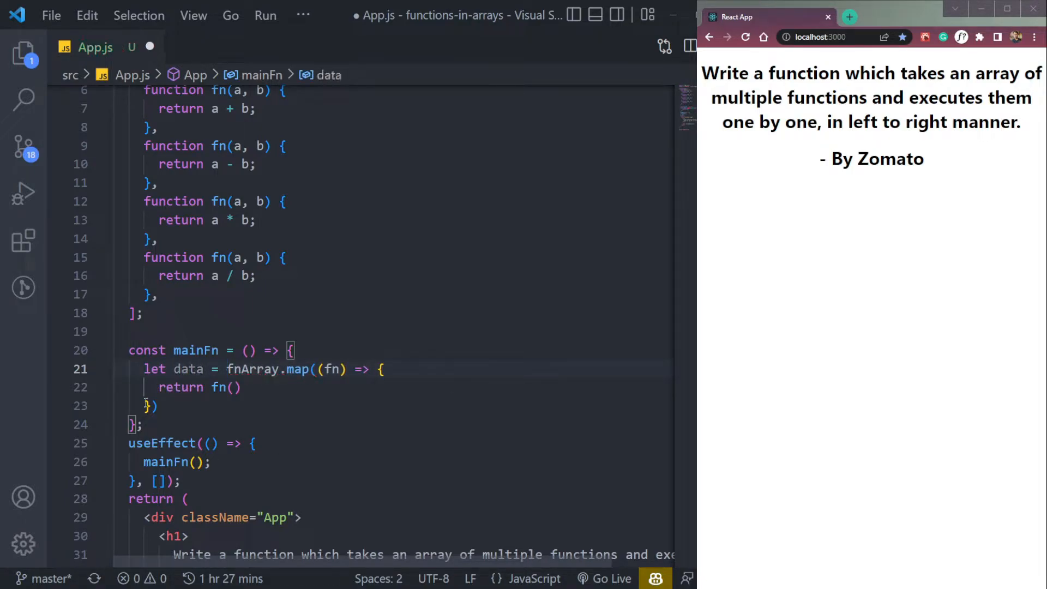
text(result)
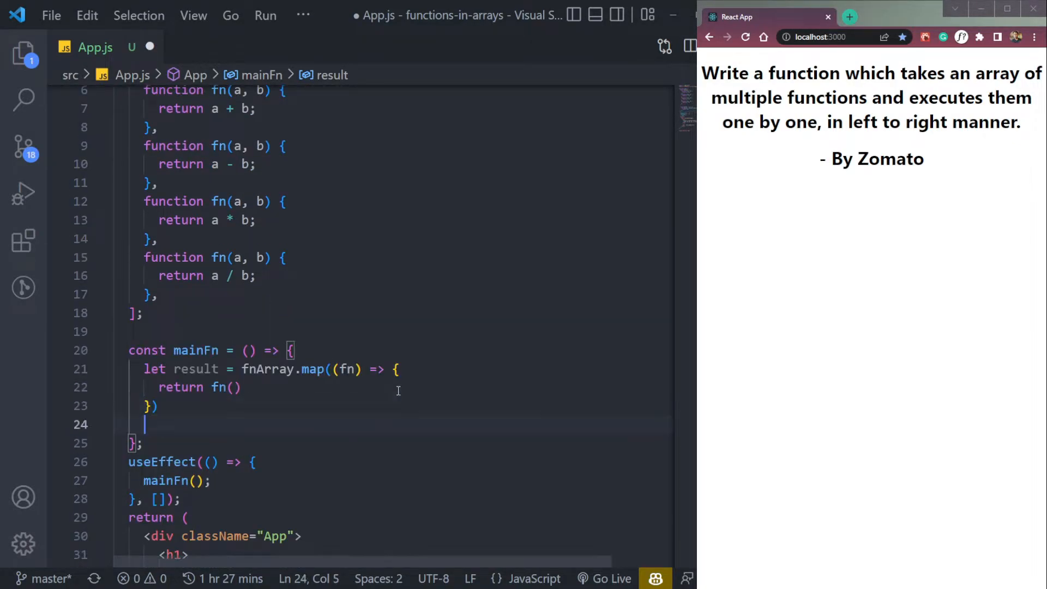
text(console.log(first))
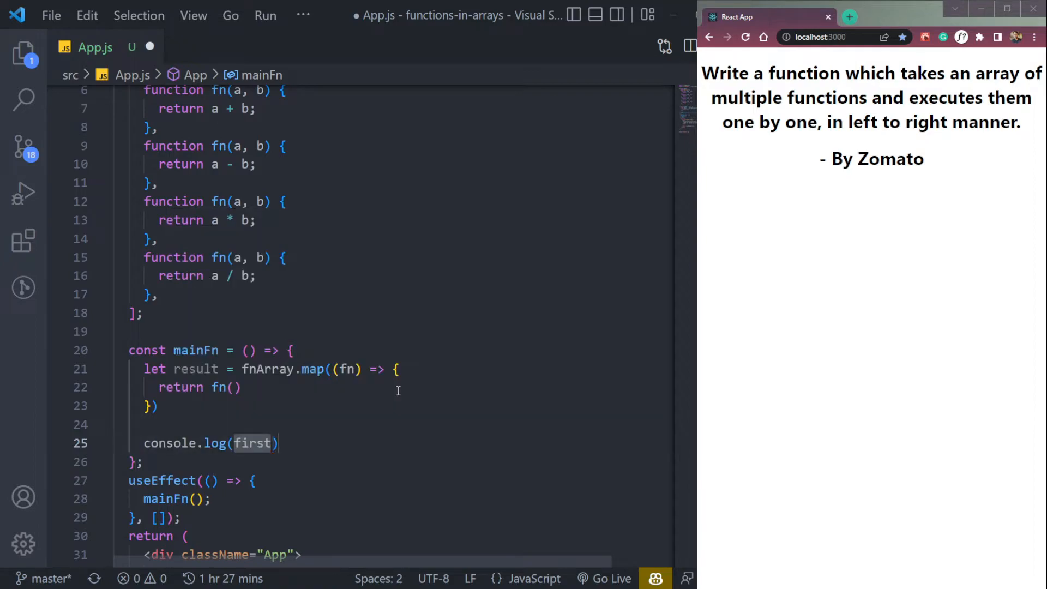
text(resul)
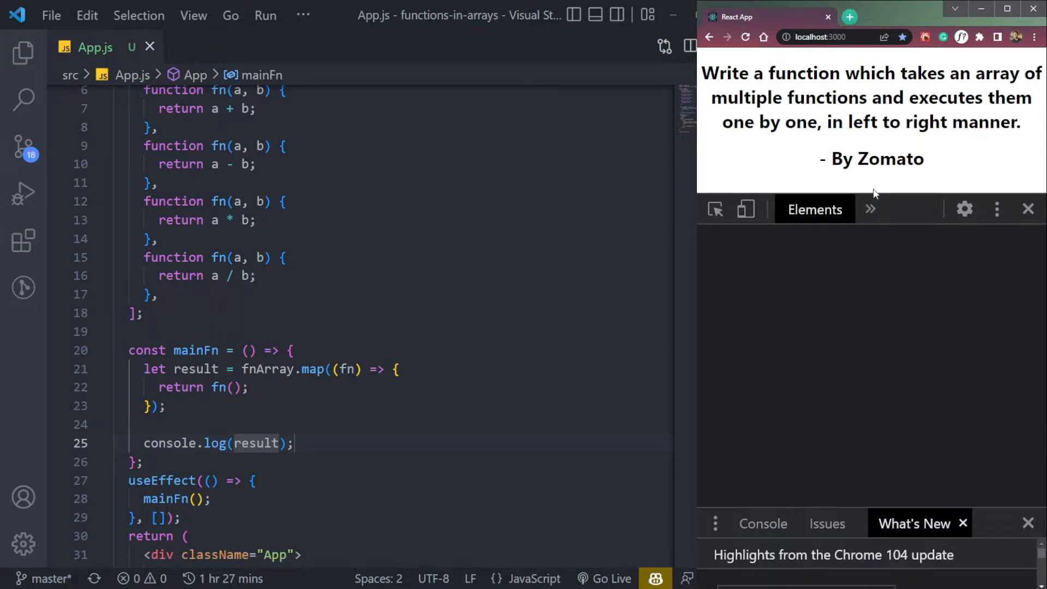
Inspect the logged NaN array in the console, then pass arguments 6 and 3 to fn
click(812, 209)
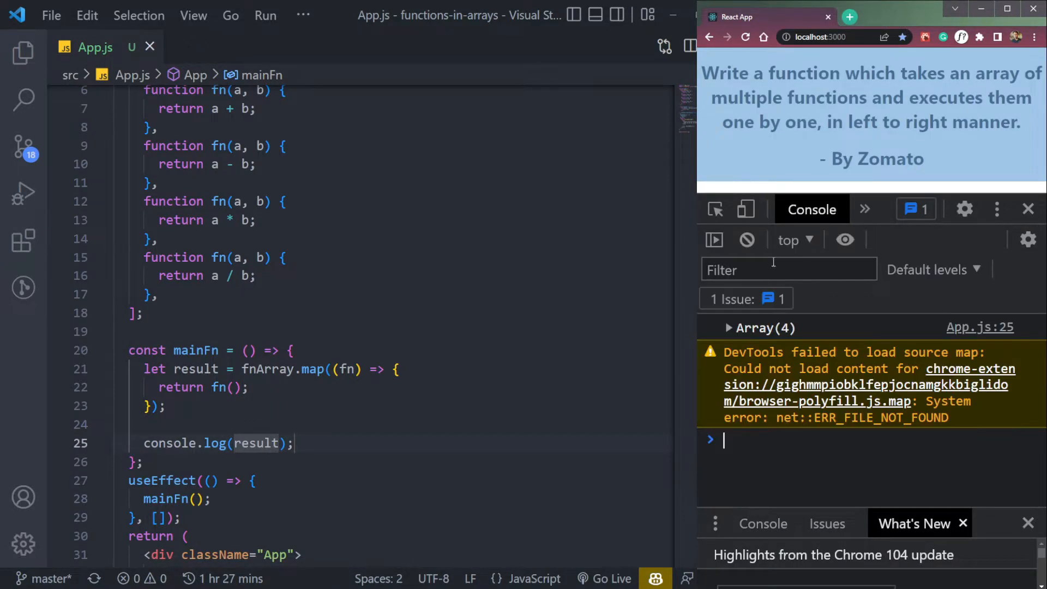
click(728, 328)
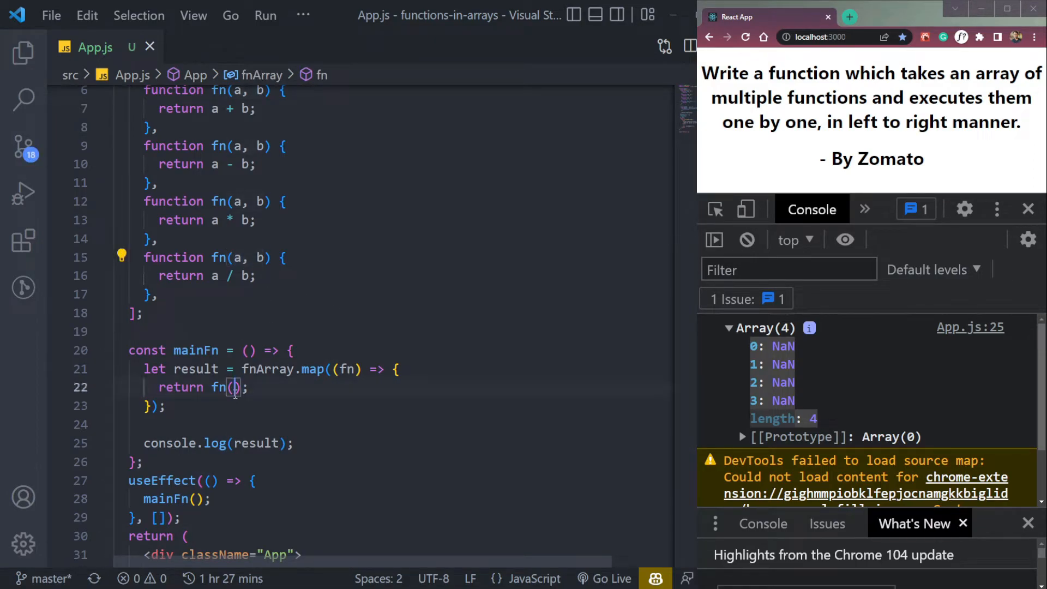
text(2,)
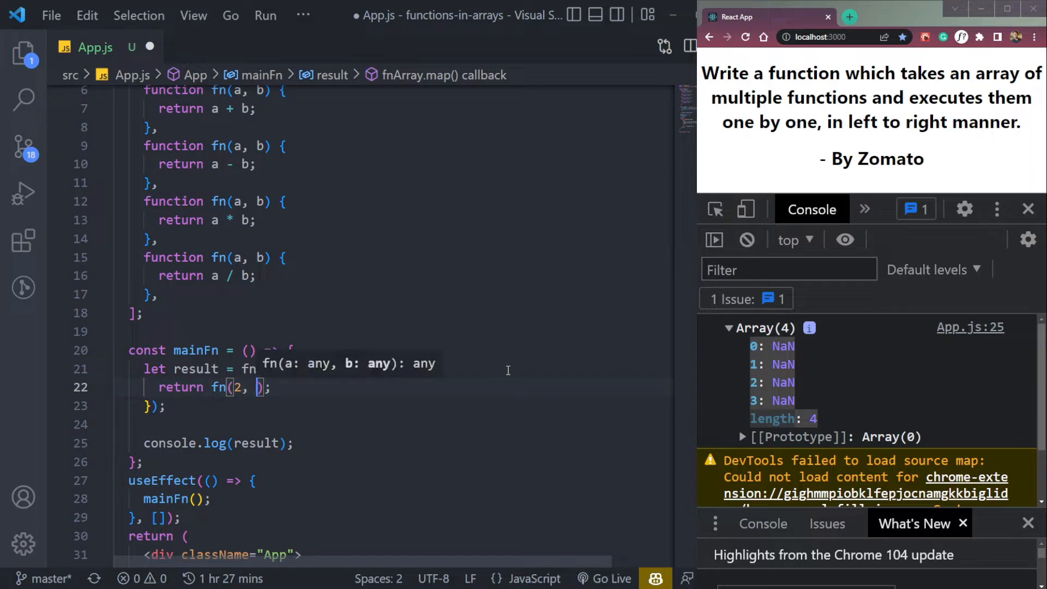
text(3)
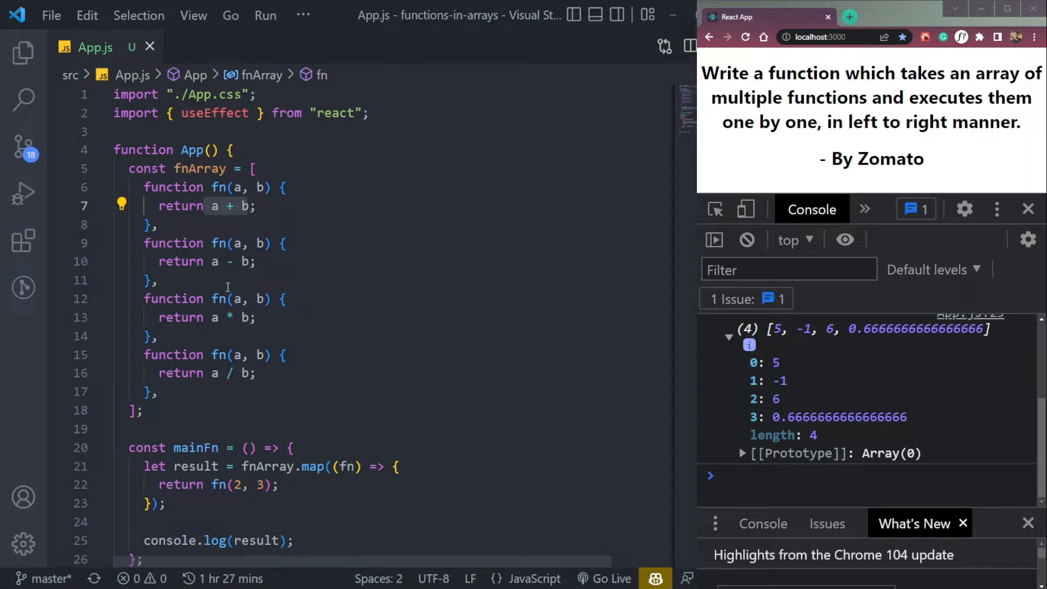
mouse_move(237, 298)
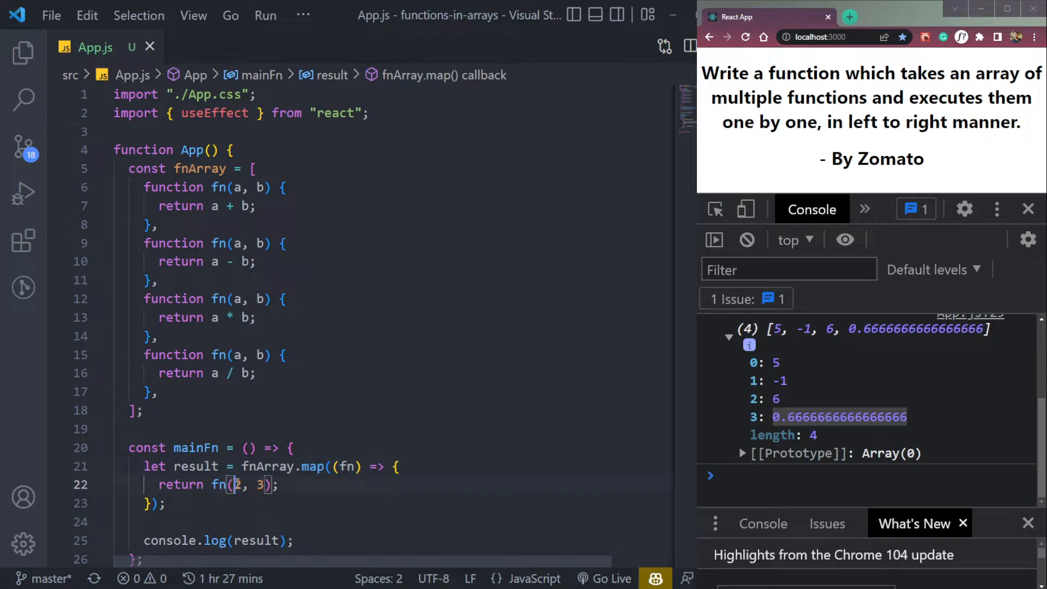
text(6)
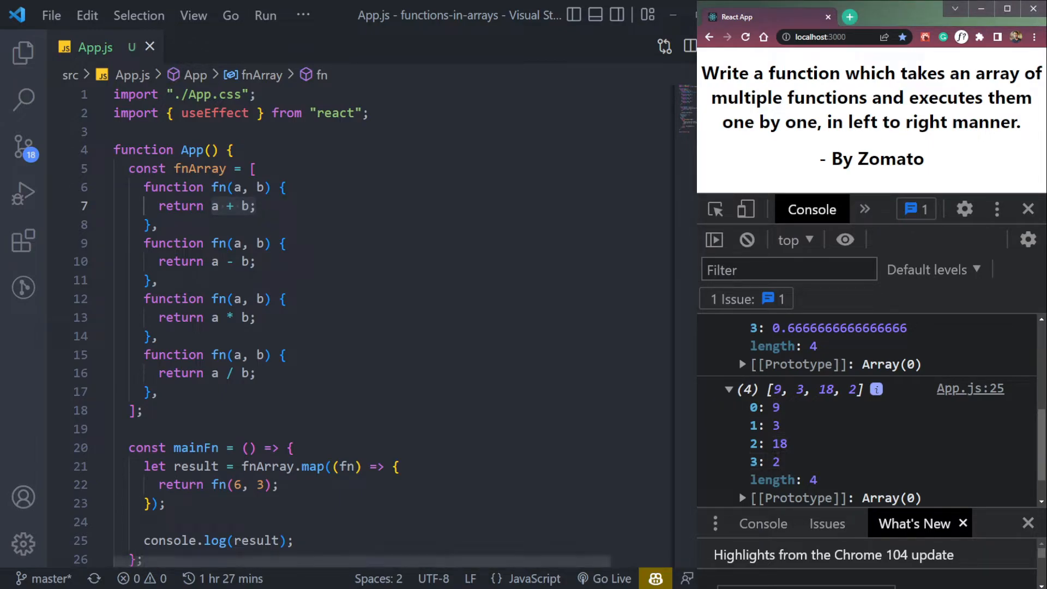
Turn the first fnArray entry into { fn: function add(a, b) }, commenting out the rest
scroll(down, 3)
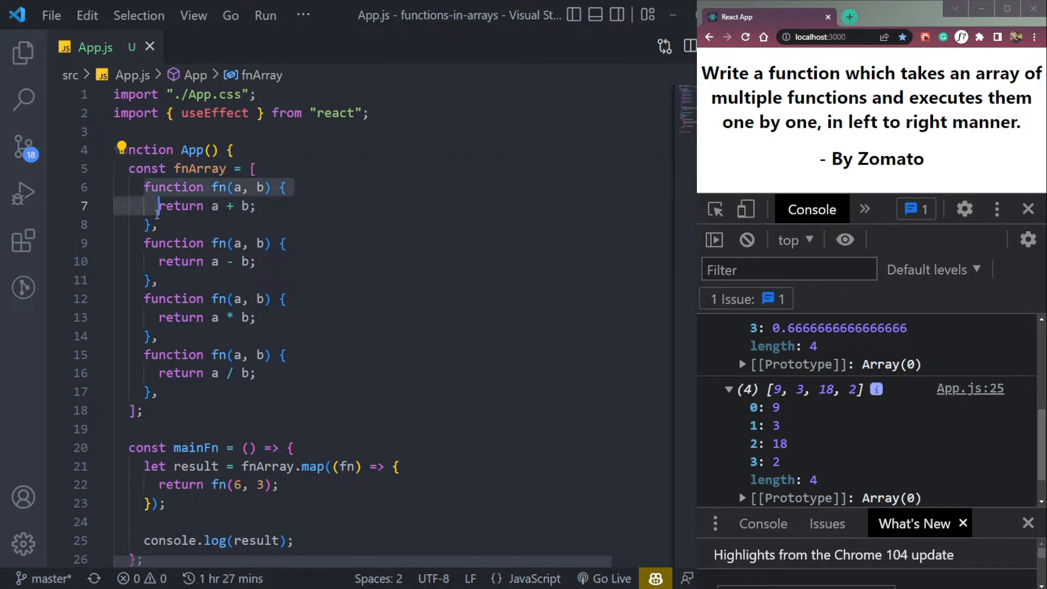
click(159, 392)
text(a)
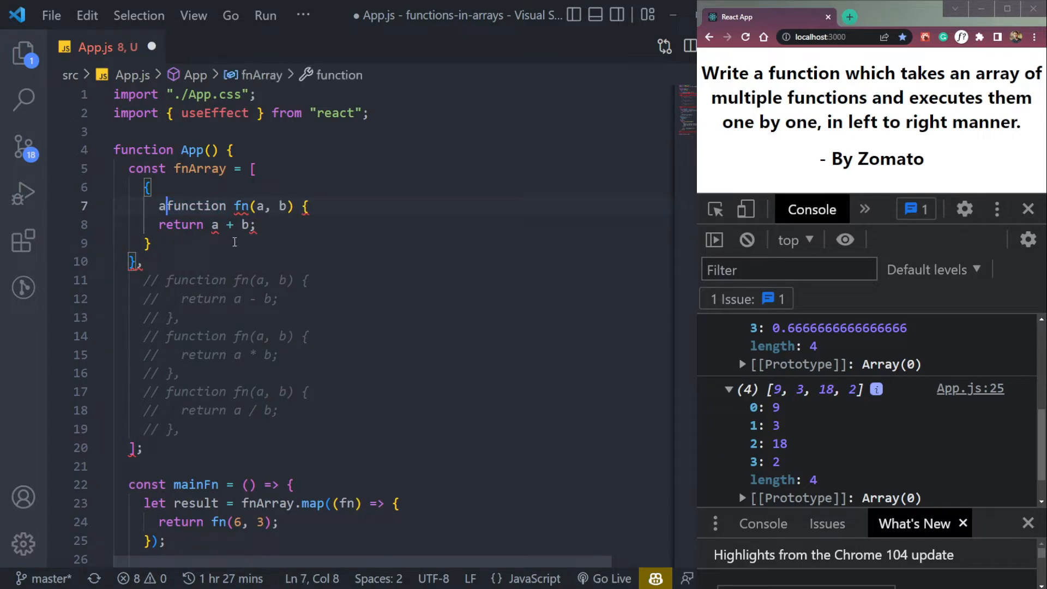
text(dd:)
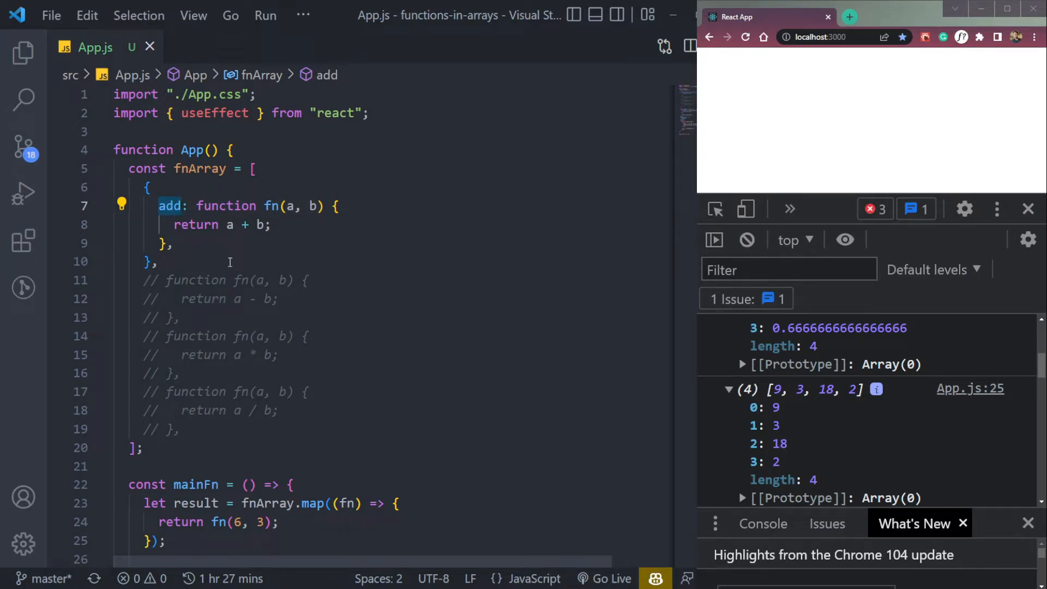
mouse_move(185, 272)
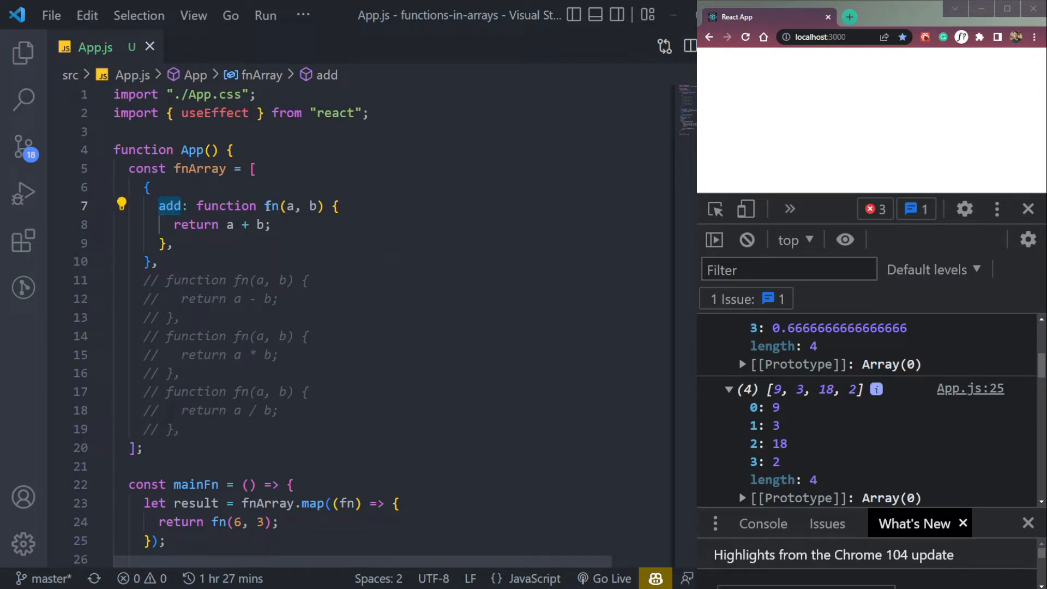
text(adfd)
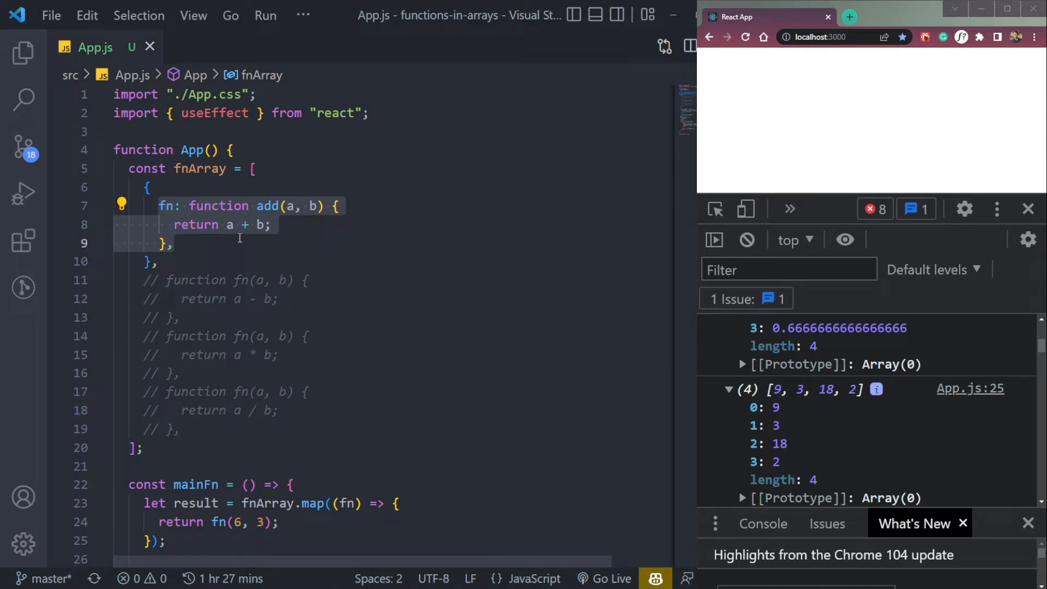
Duplicate the add object three times as subtract, multiply and divide with -, *, / operators
click(161, 261)
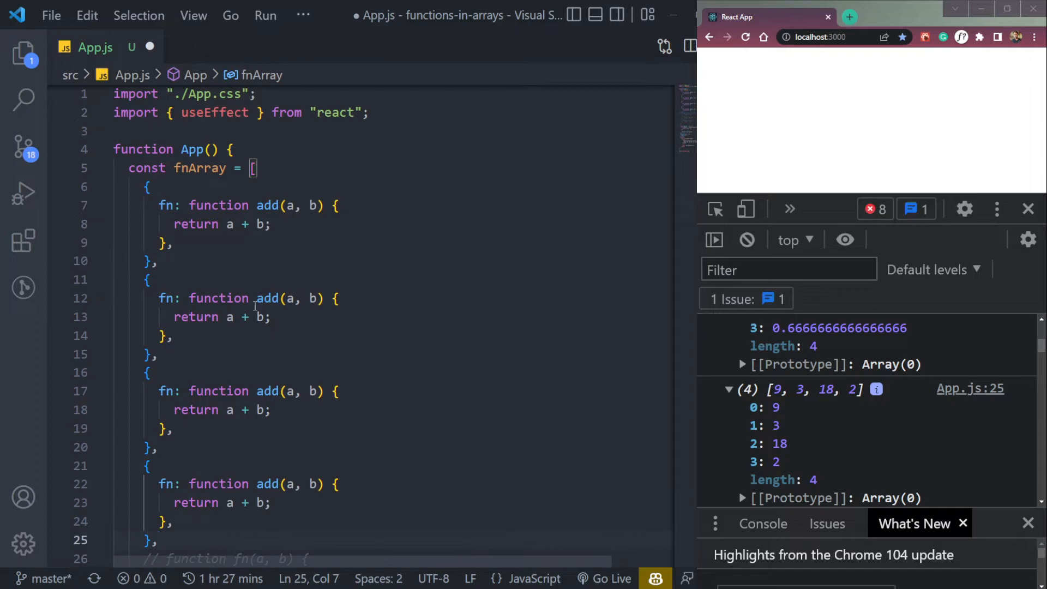
text(-)
click(196, 503)
text(/)
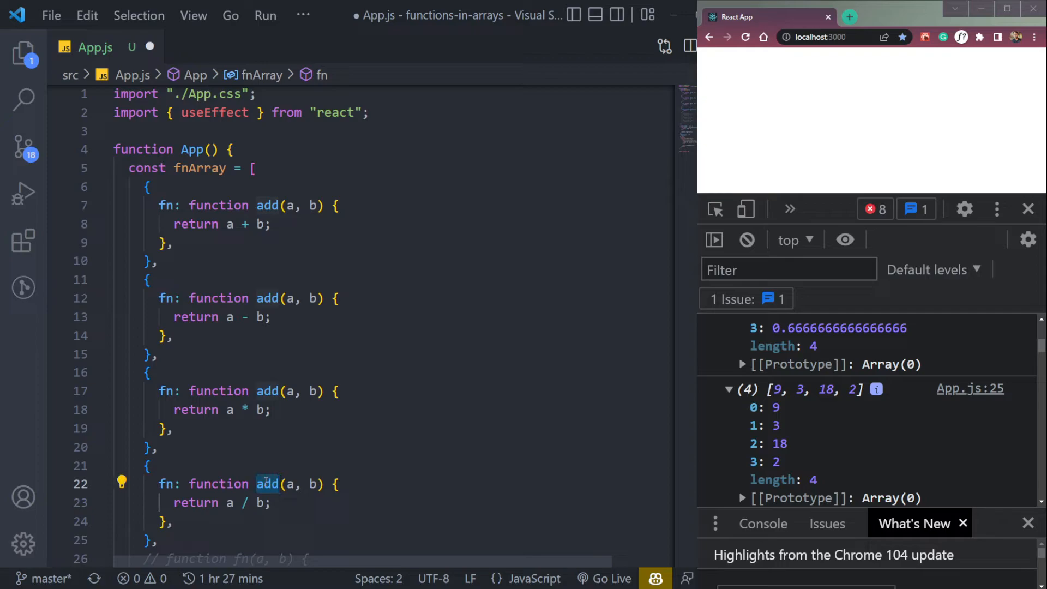
text(divide)
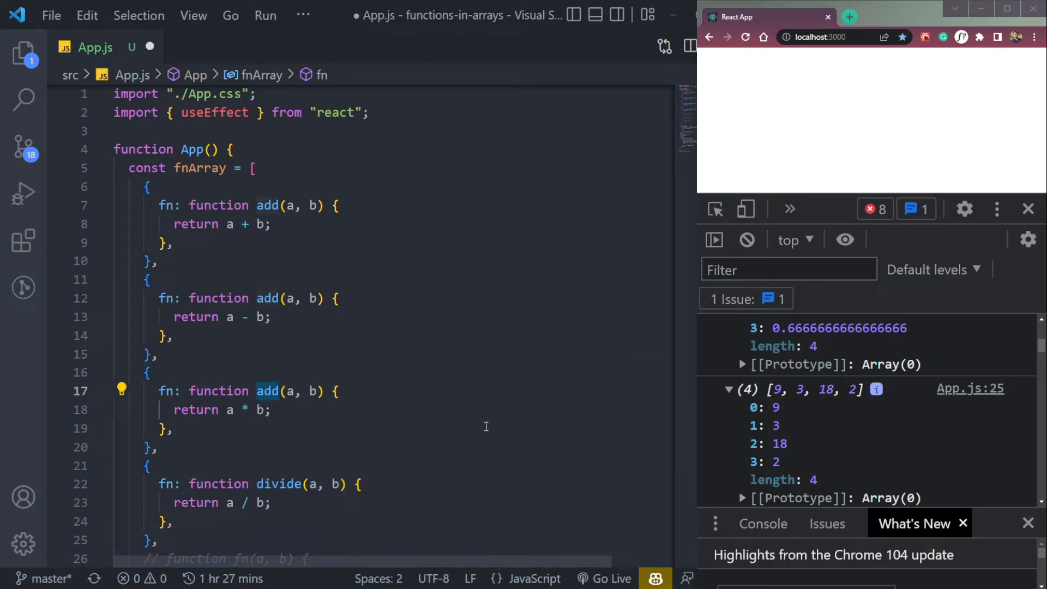
text(multi)
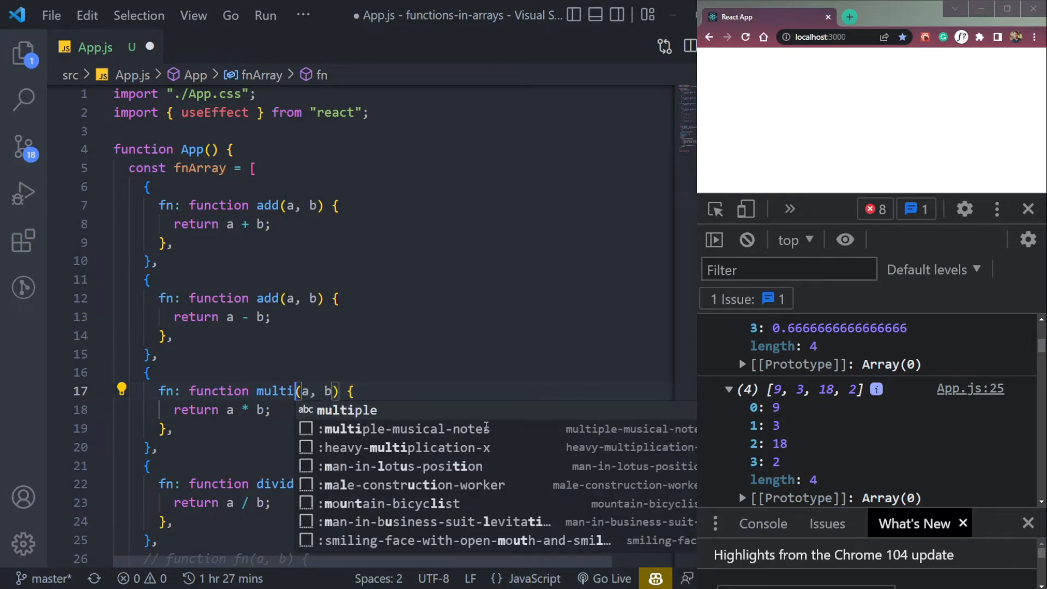
text(ply)
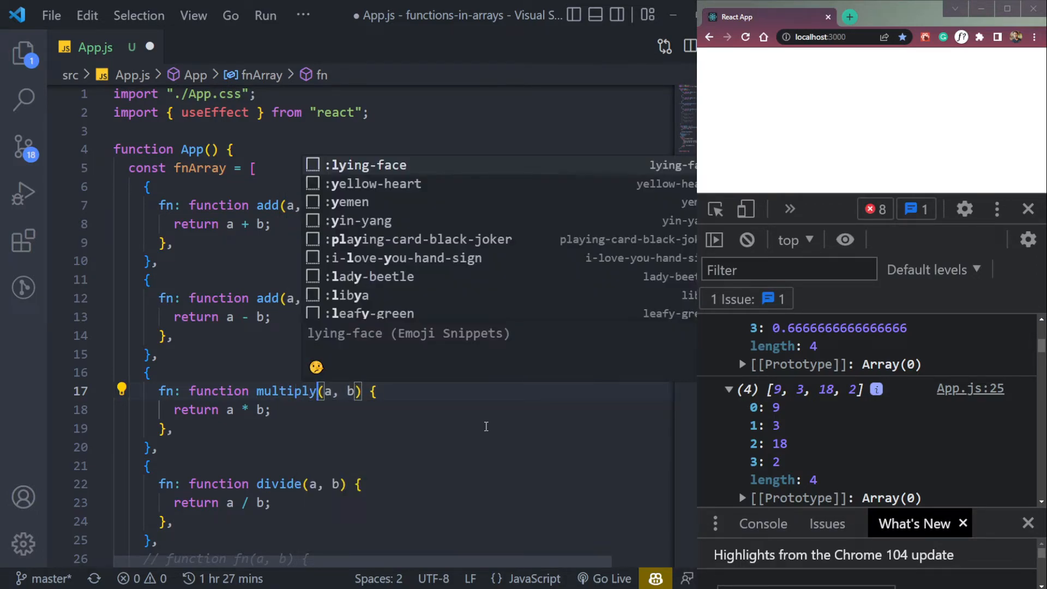
text(su)
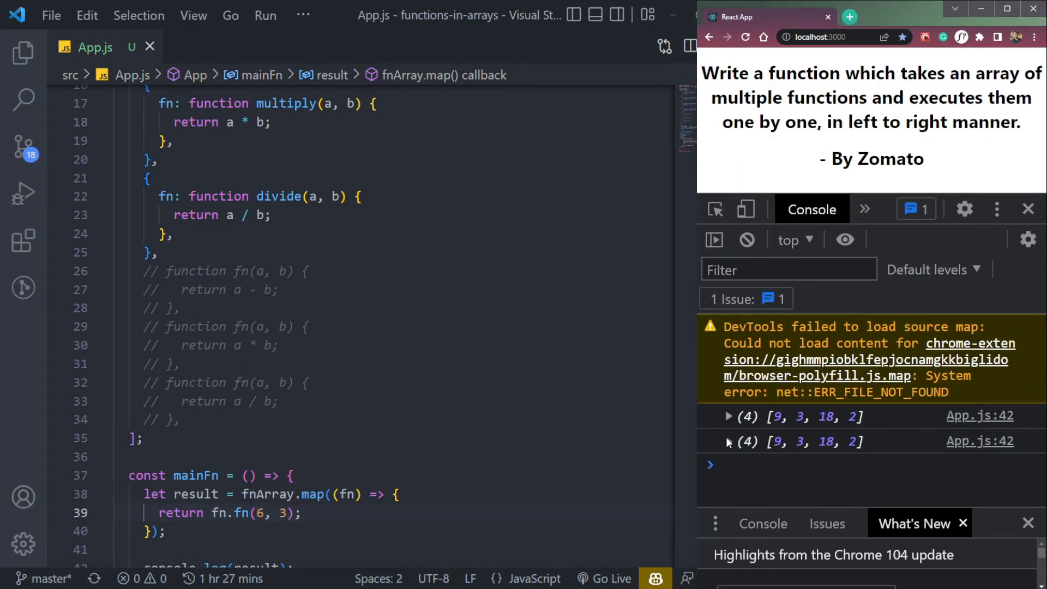
Expand the logged array in the DevTools console to check it shows [9, 3, 18, 2]
click(729, 441)
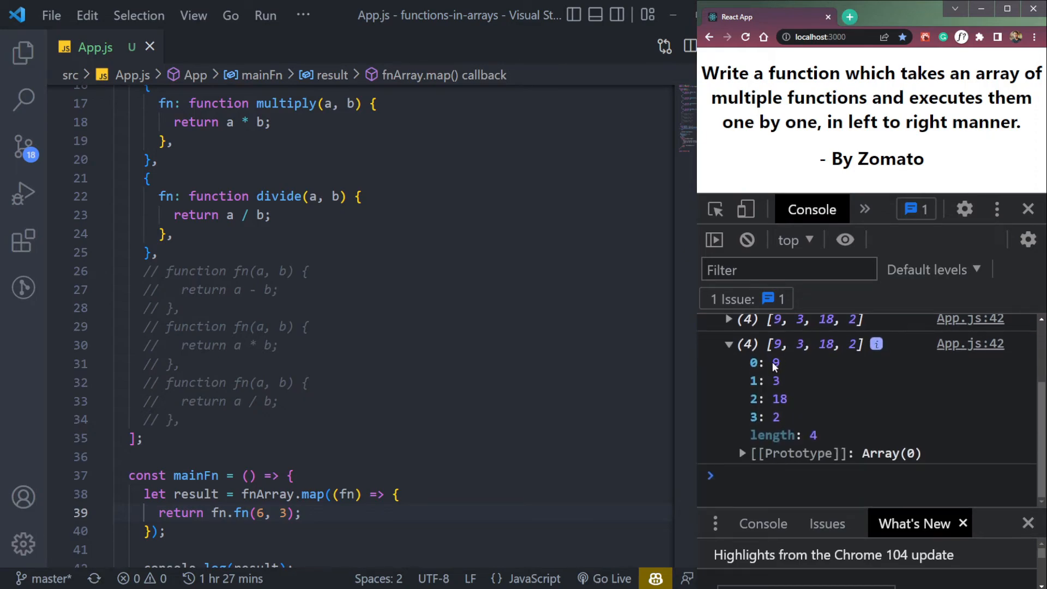
scroll(up, 3)
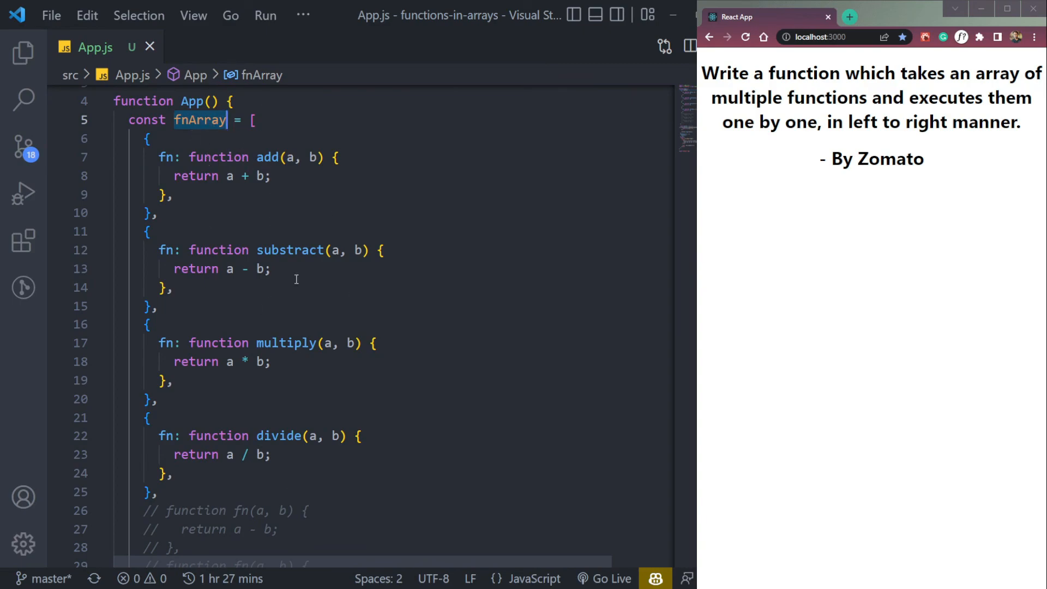
click(159, 212)
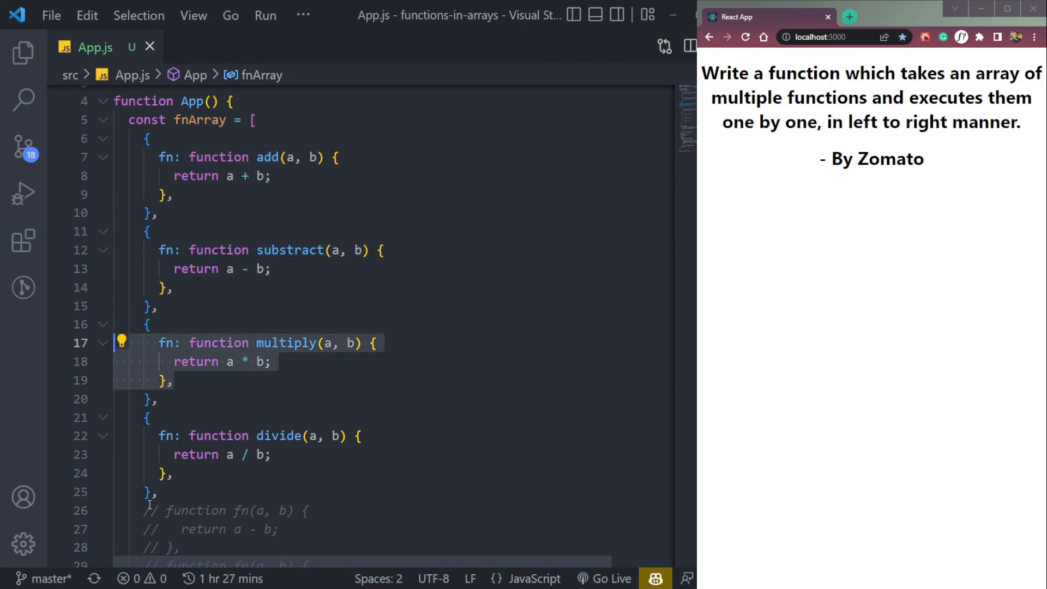
scroll(down, 3)
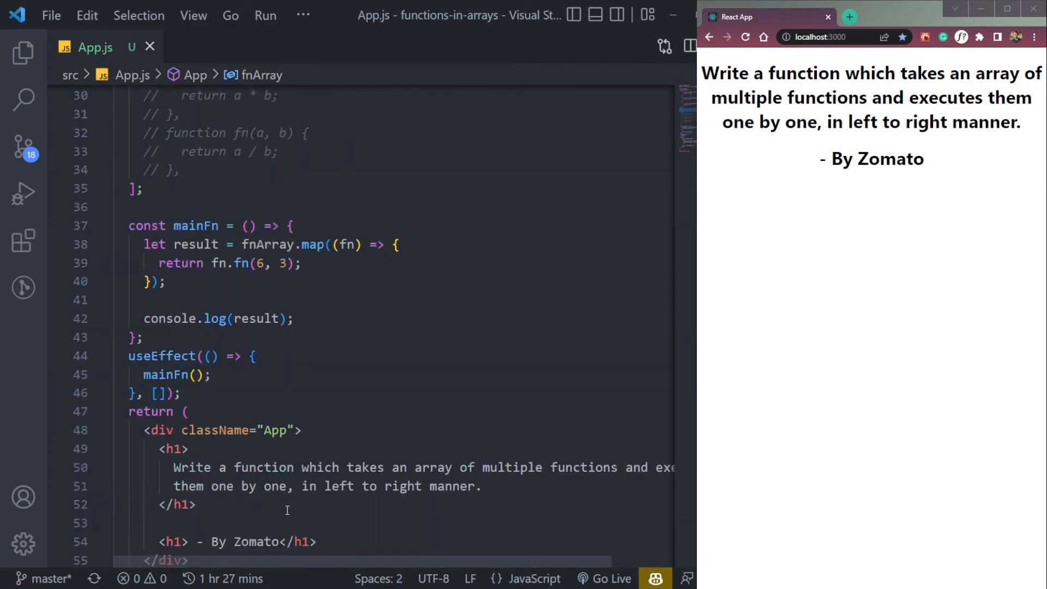
scroll(down, 3)
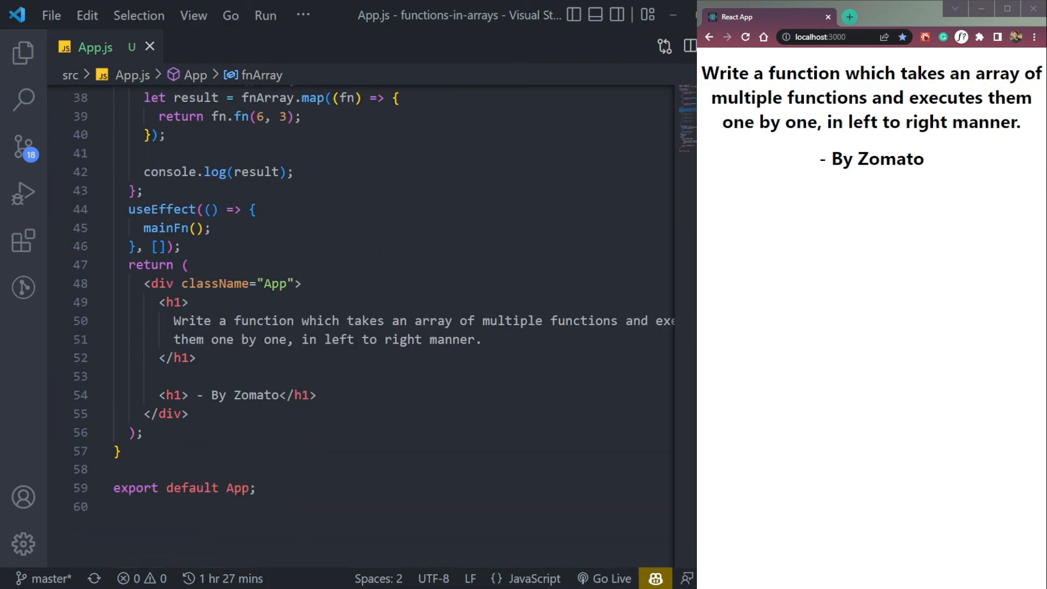